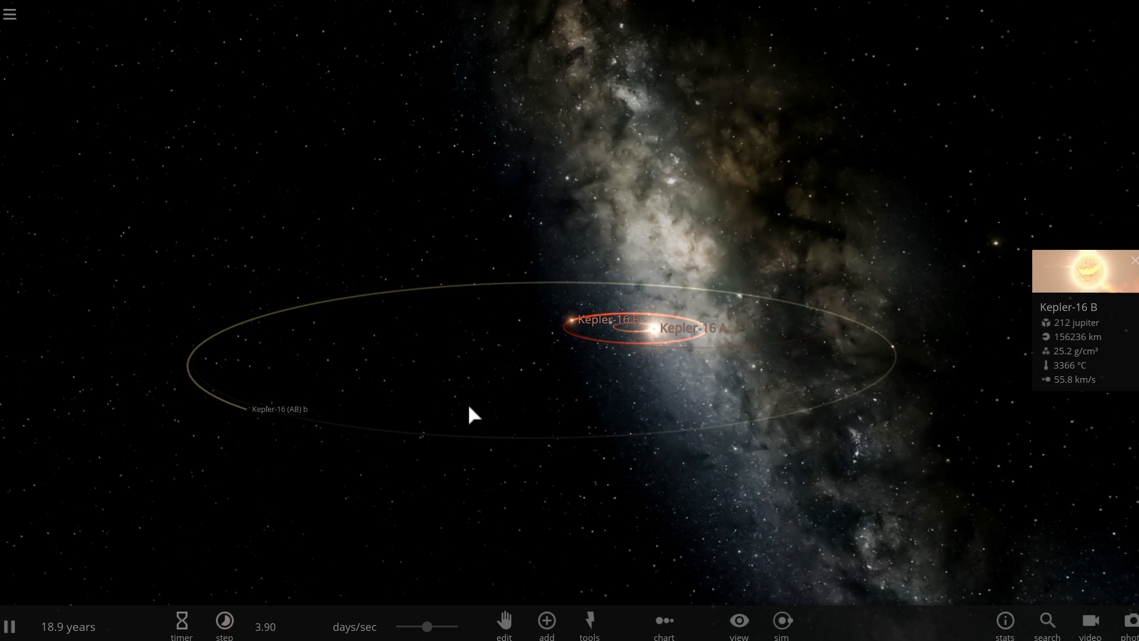
Pause the simulation and select Kepler-16 B and planet Kepler-16 (AB) b to inspect them
drag(473, 415, 573, 413)
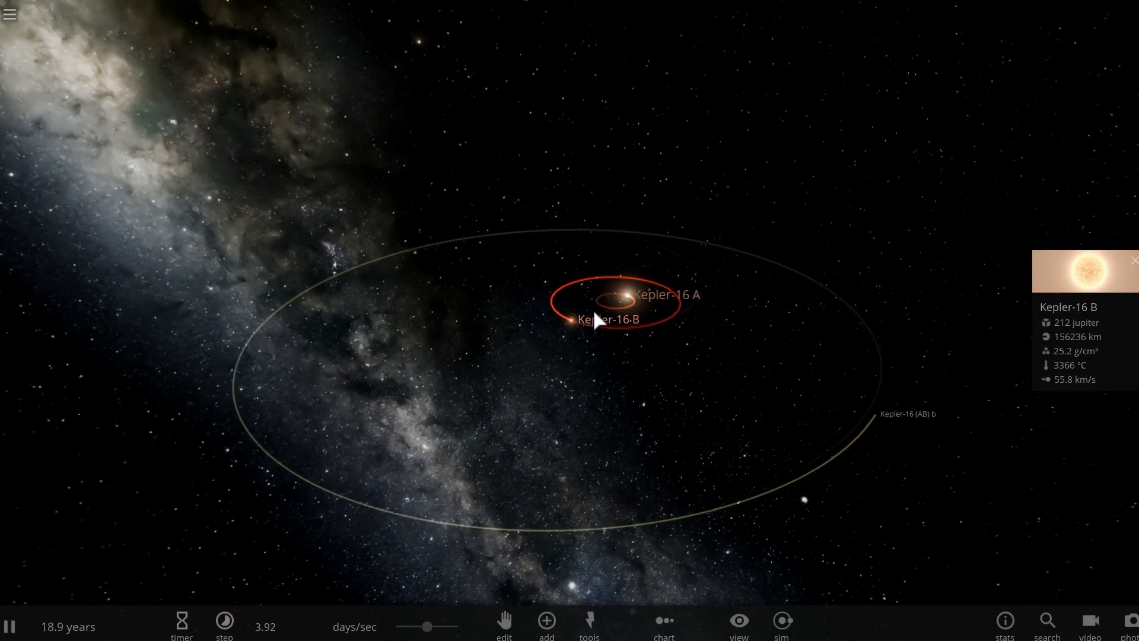
key(space)
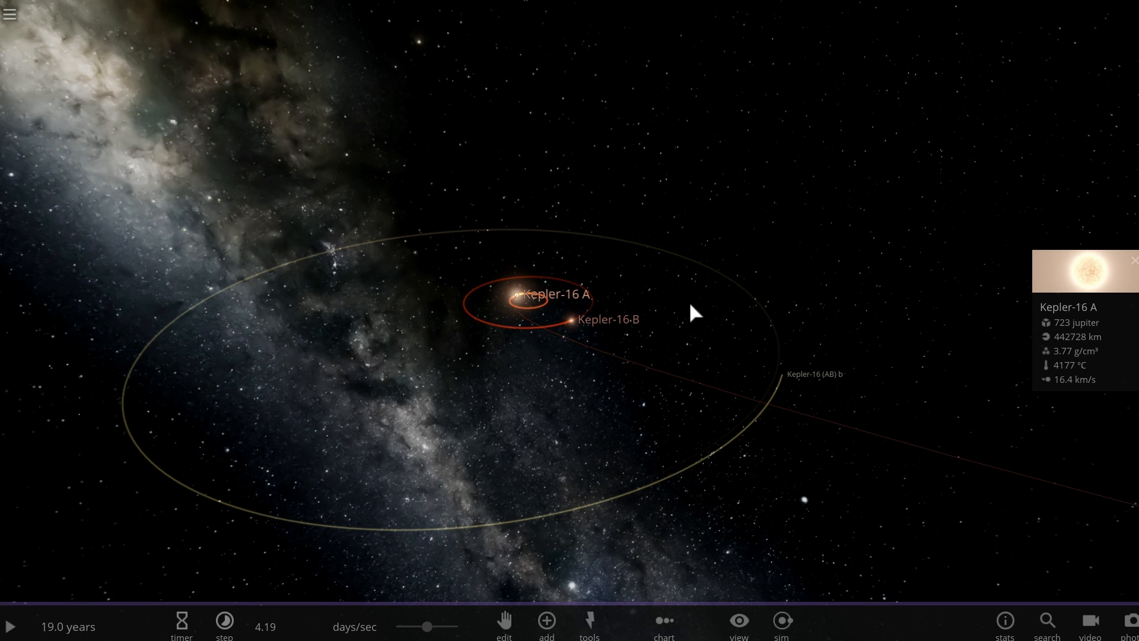
click(575, 319)
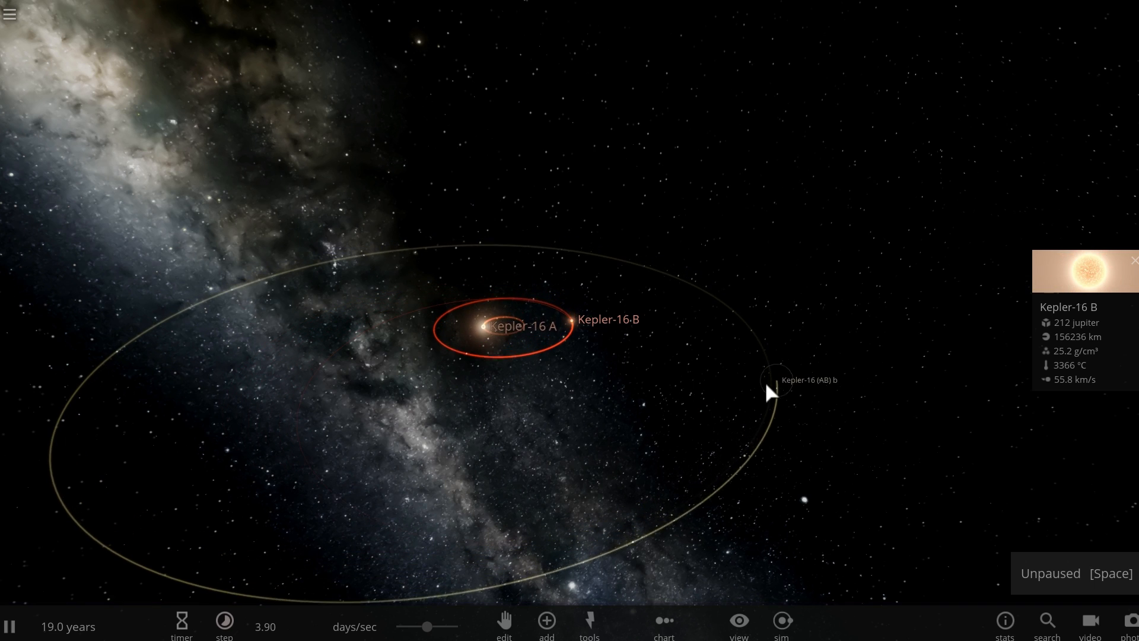
click(780, 381)
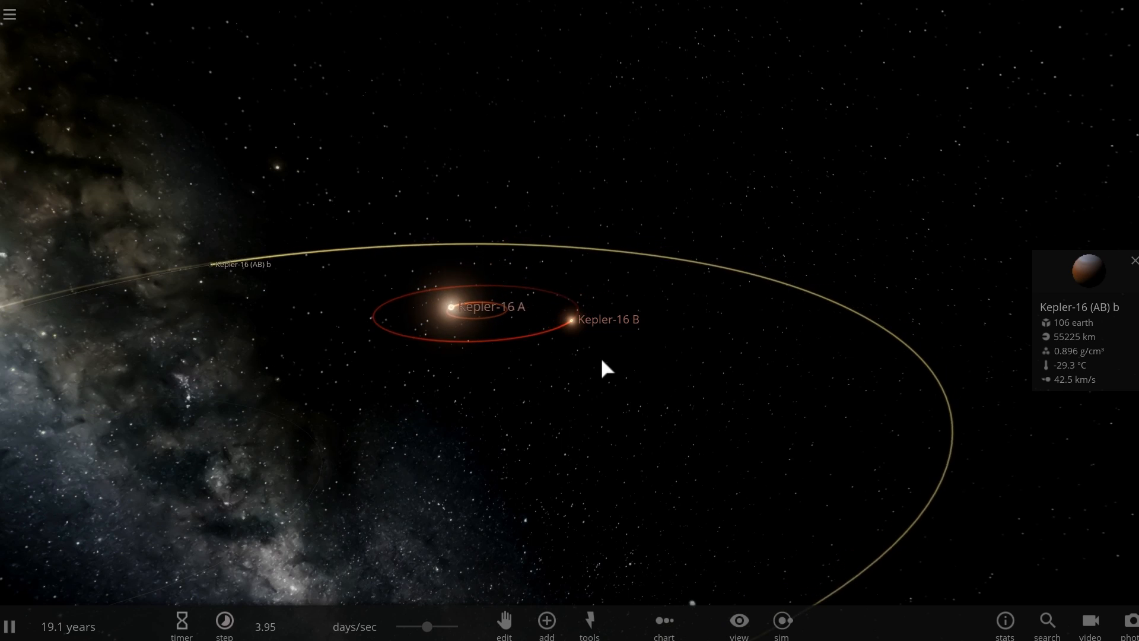
drag(607, 368, 640, 366)
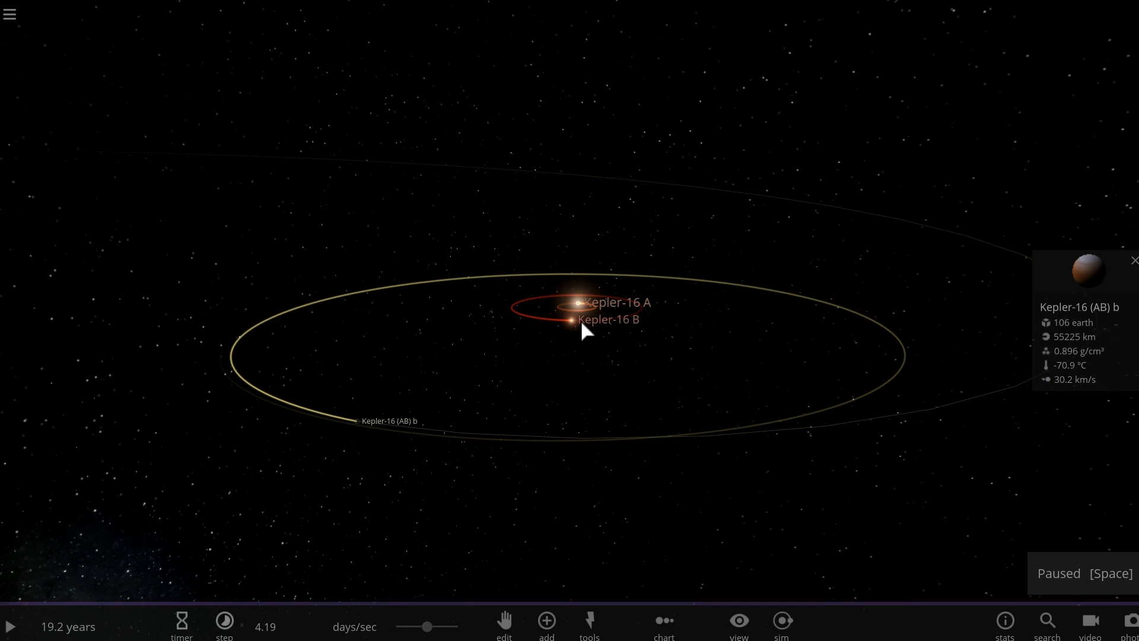
click(572, 320)
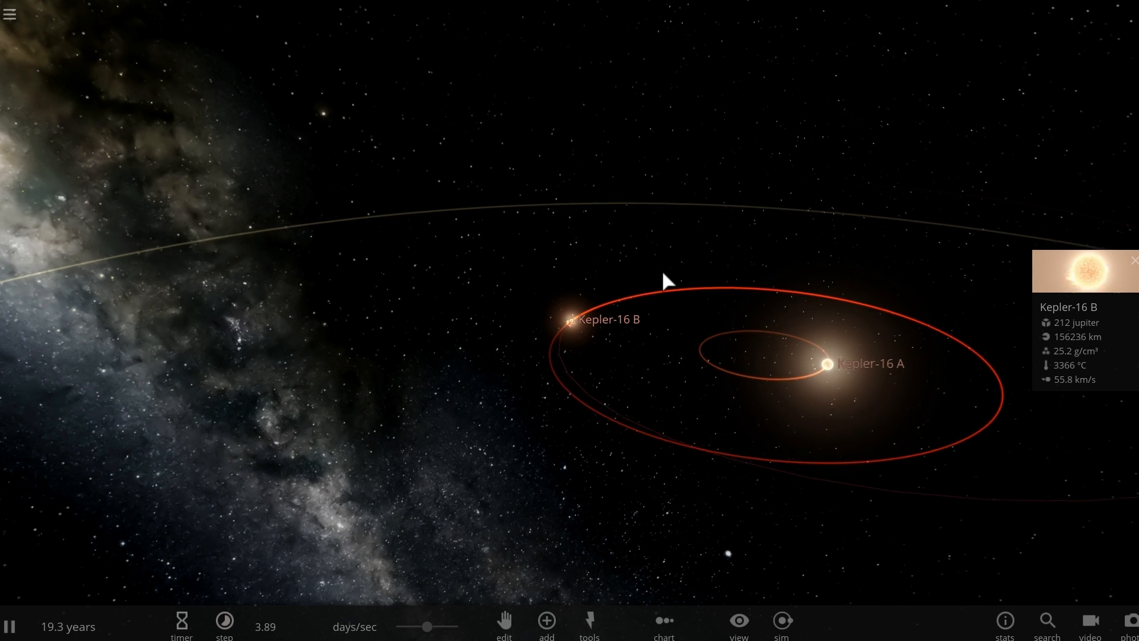
drag(664, 280, 716, 333)
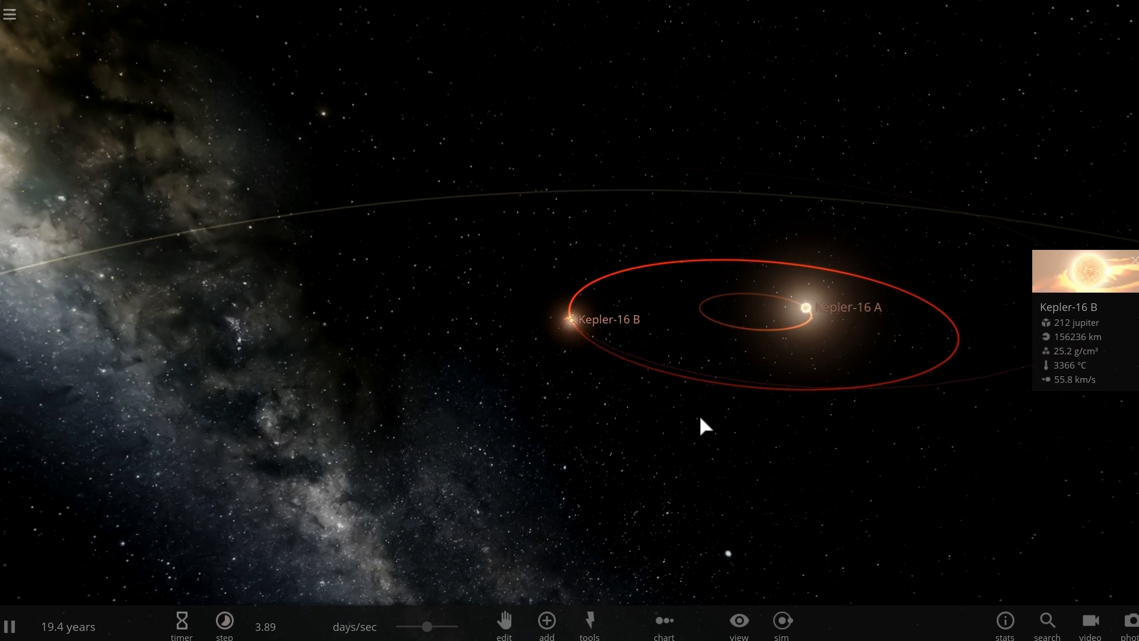
Set speed near 4 days/sec, raise Kepler-16 B's semi-major axis to 34665422 km, then close properties
drag(418, 626, 427, 626)
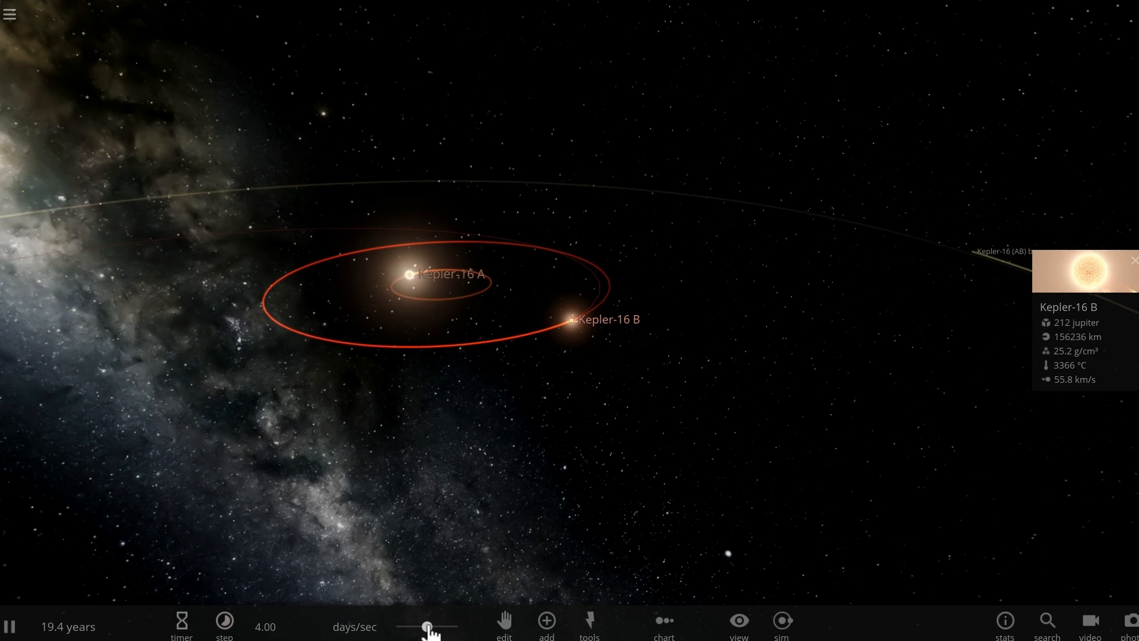
click(224, 622)
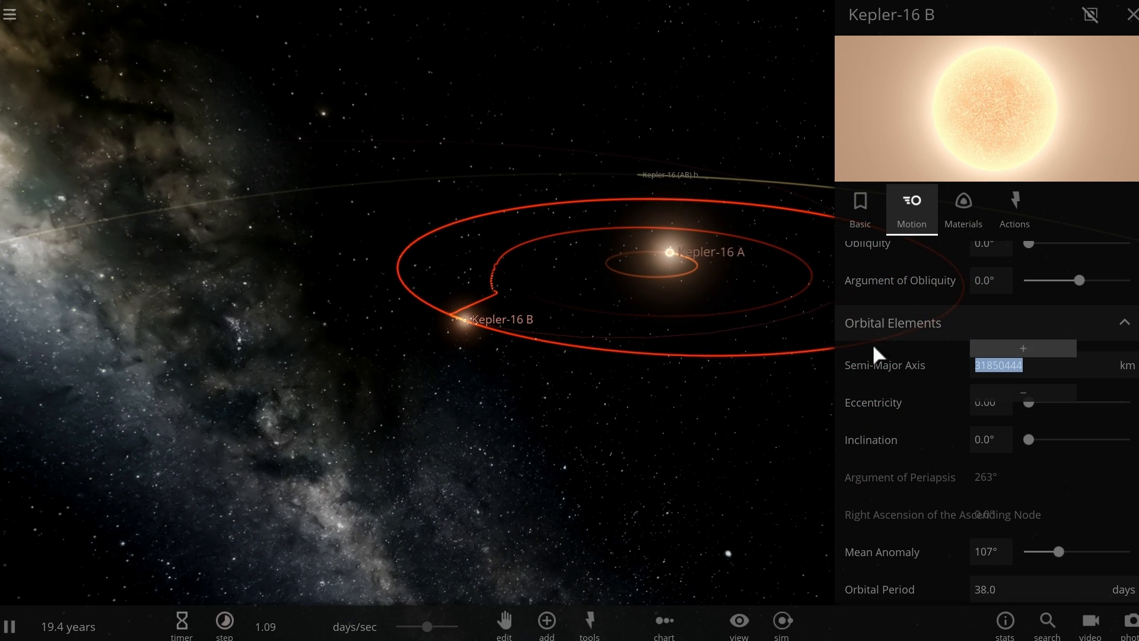
drag(425, 626, 439, 626)
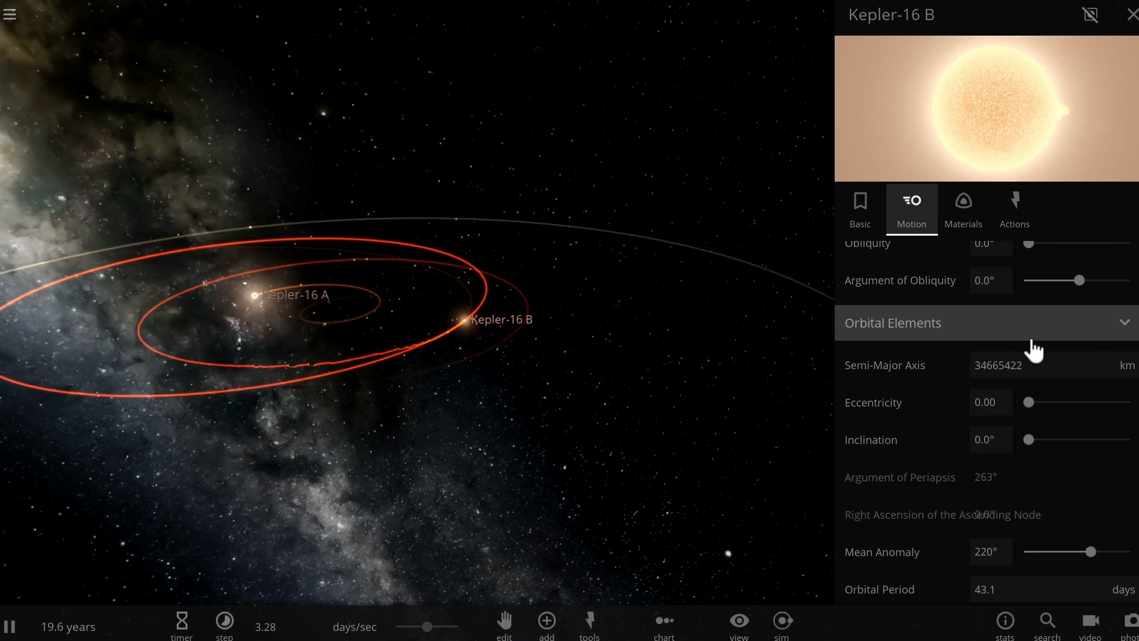
click(893, 323)
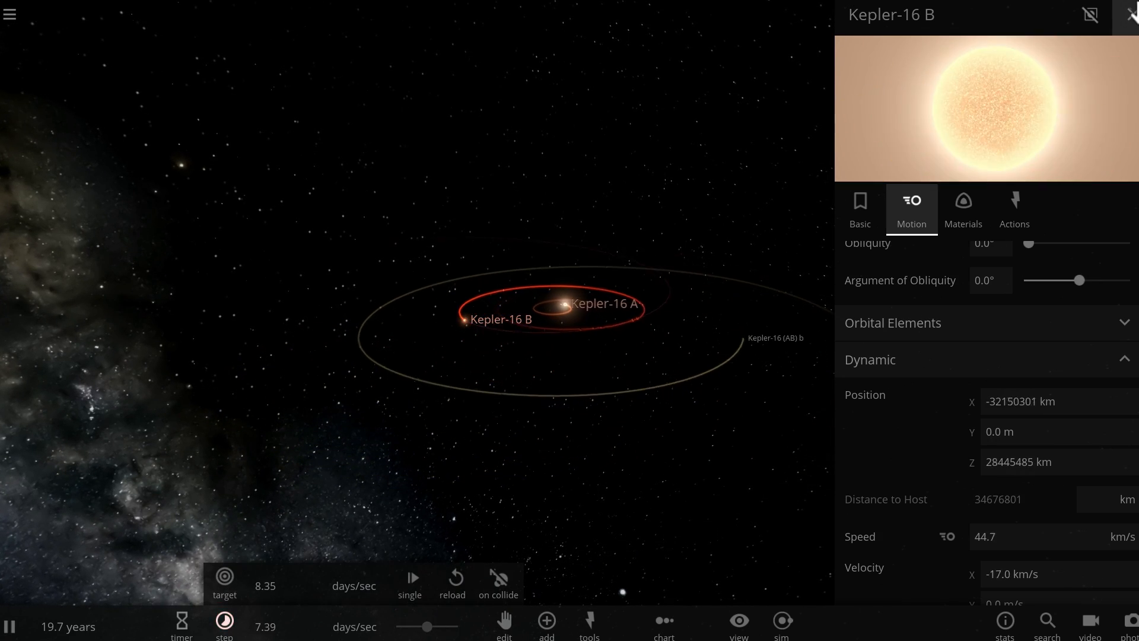
click(1130, 14)
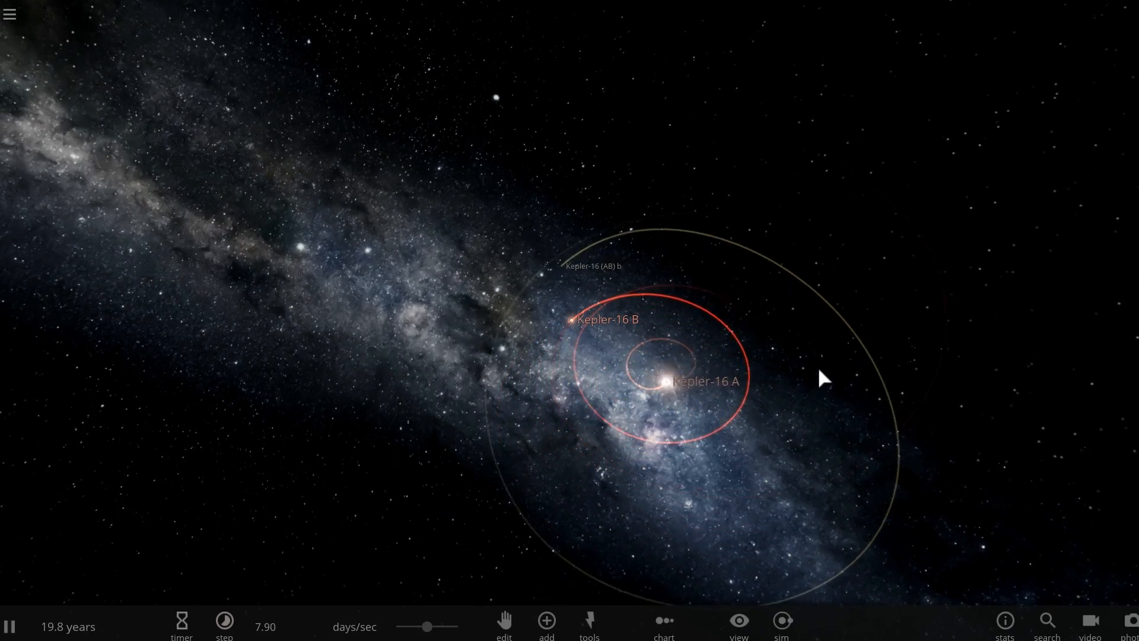
drag(822, 378, 719, 389)
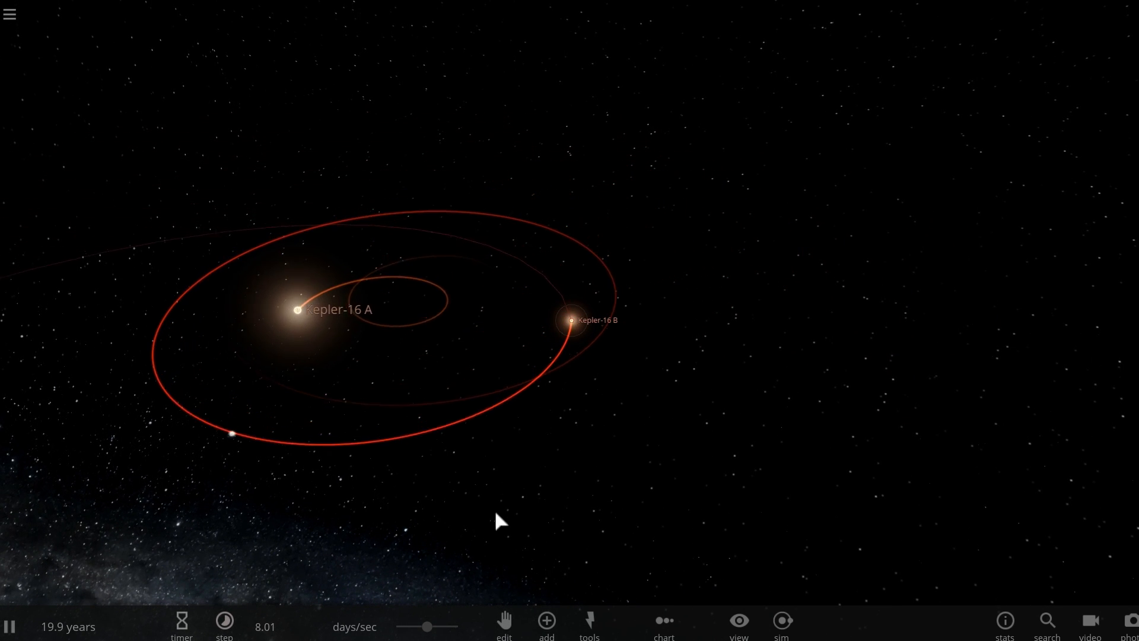
Place Kepler-160 c and Kepler-1601 b in Orbit mode near Kepler-16 B, resuming after each
click(546, 619)
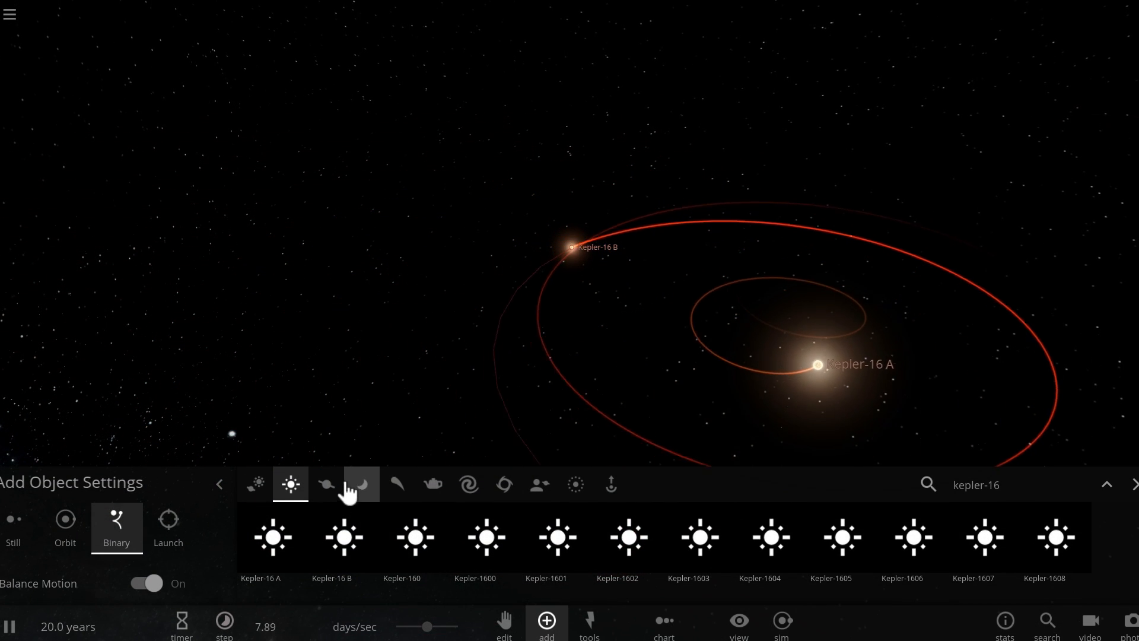
click(326, 484)
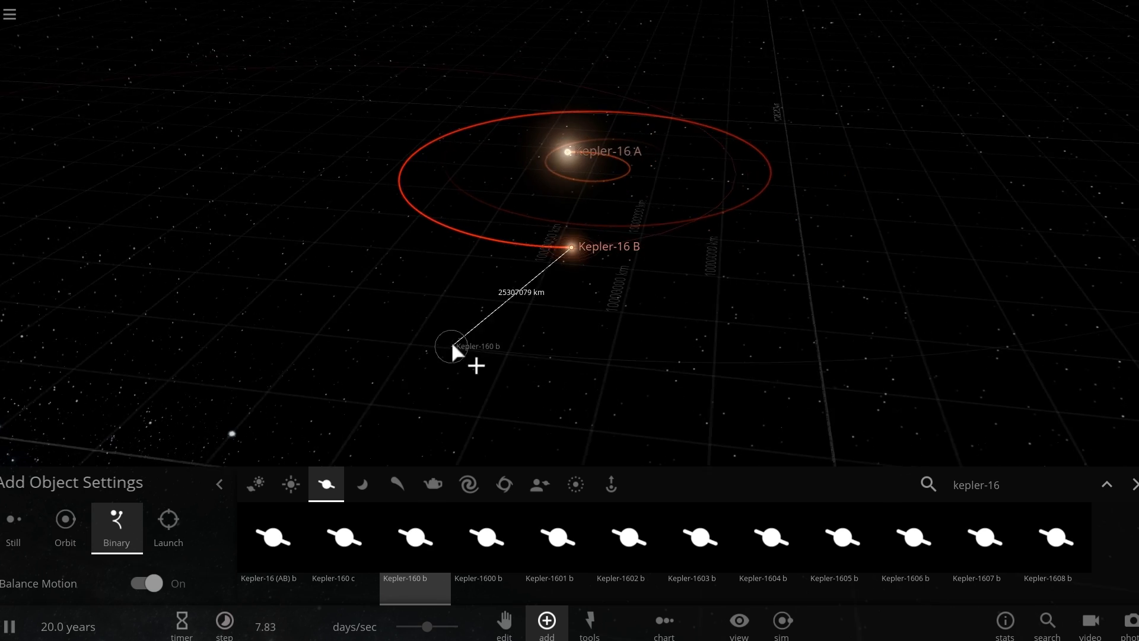
click(64, 521)
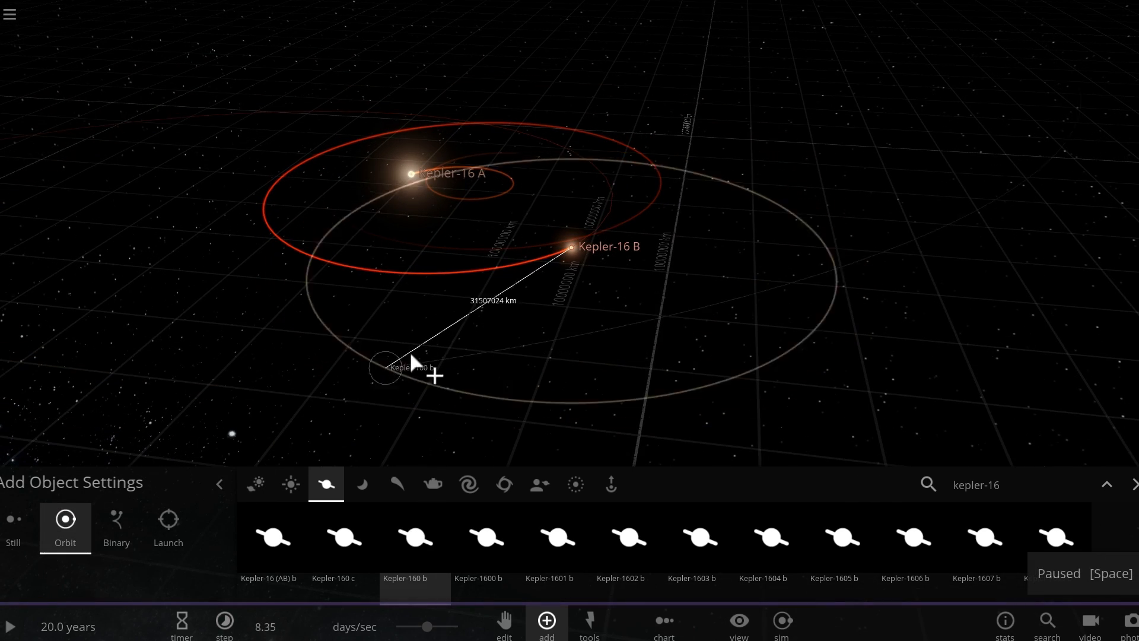
key(space)
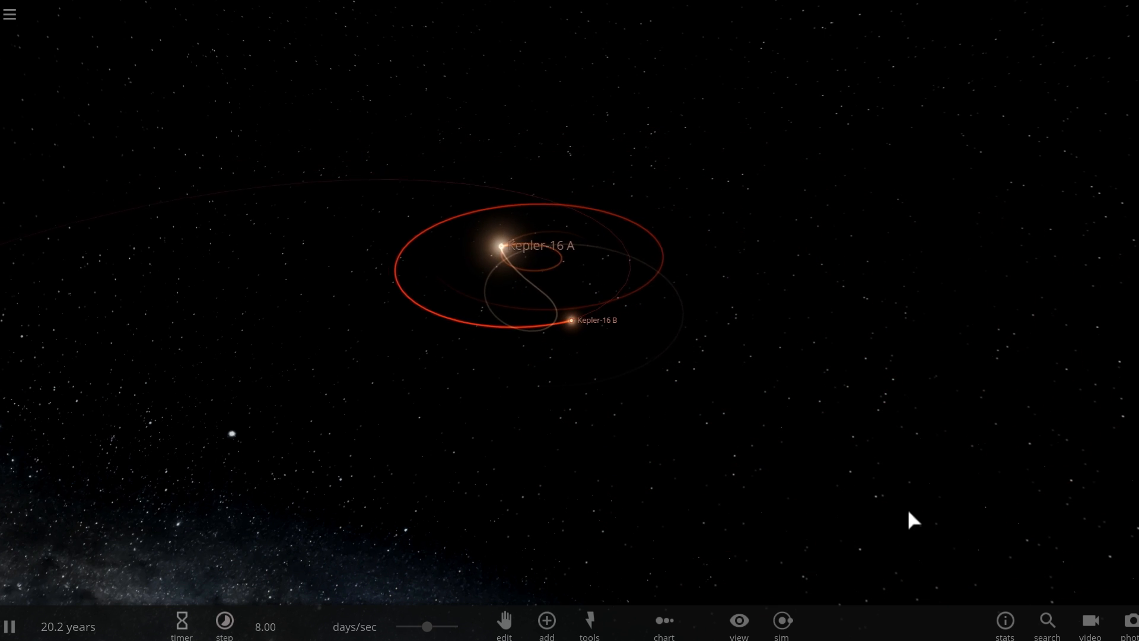
click(546, 619)
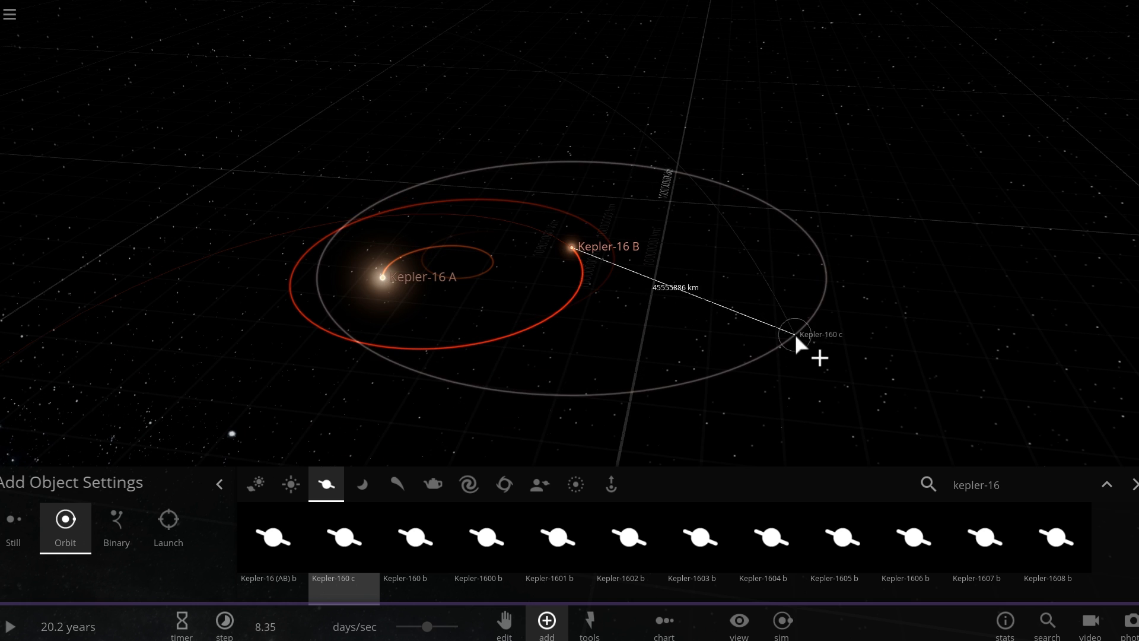
key(space)
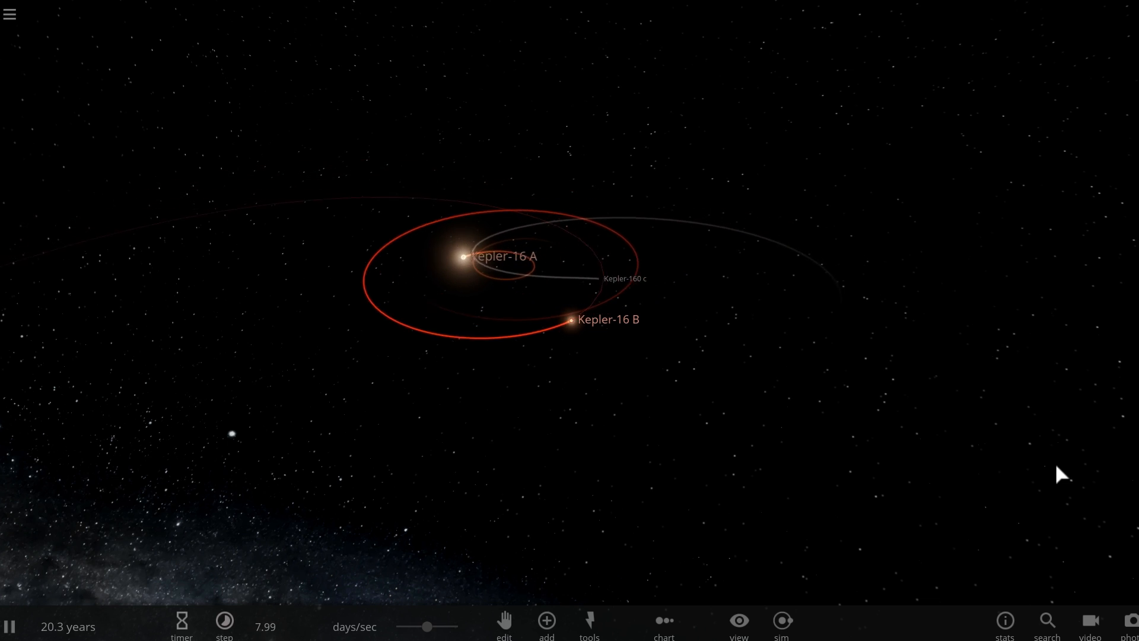
click(546, 620)
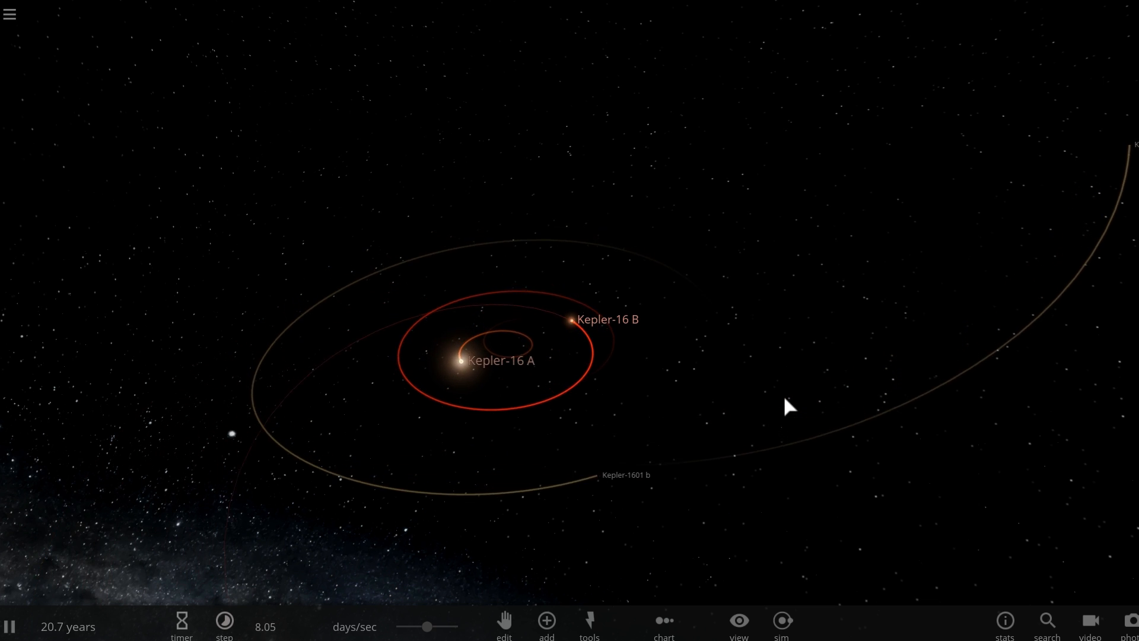
Orbit the view to follow Kepler-1601 b being flung outward, reaching 22.8 years
drag(509, 360, 734, 331)
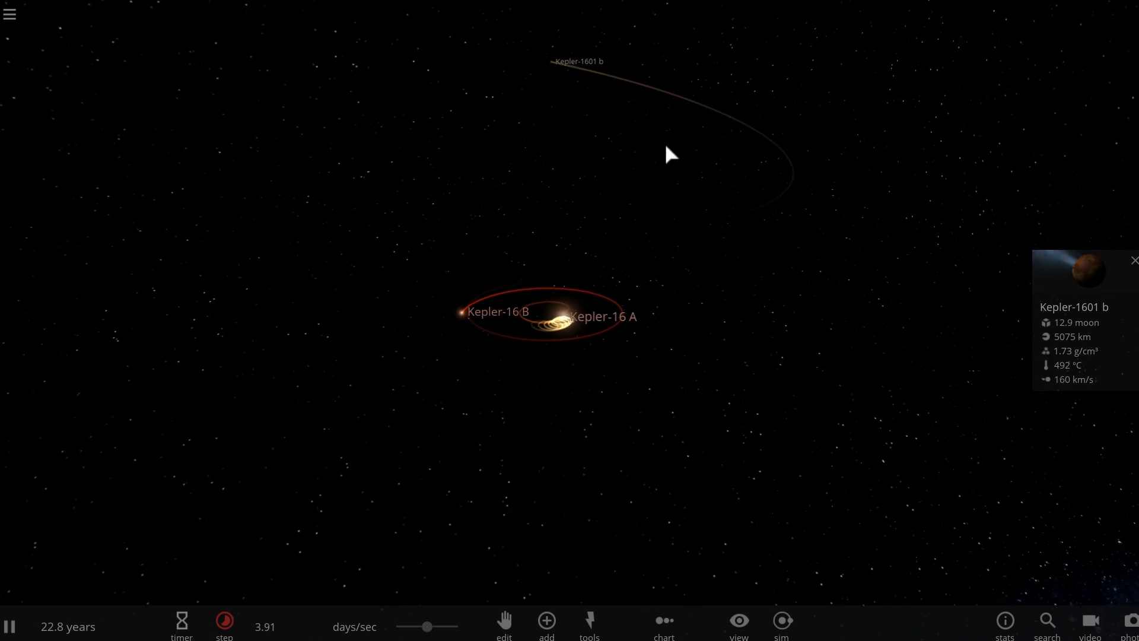
Load the Kepler 47 Binary System scenario from the Exoplanets list in the main menu
click(10, 14)
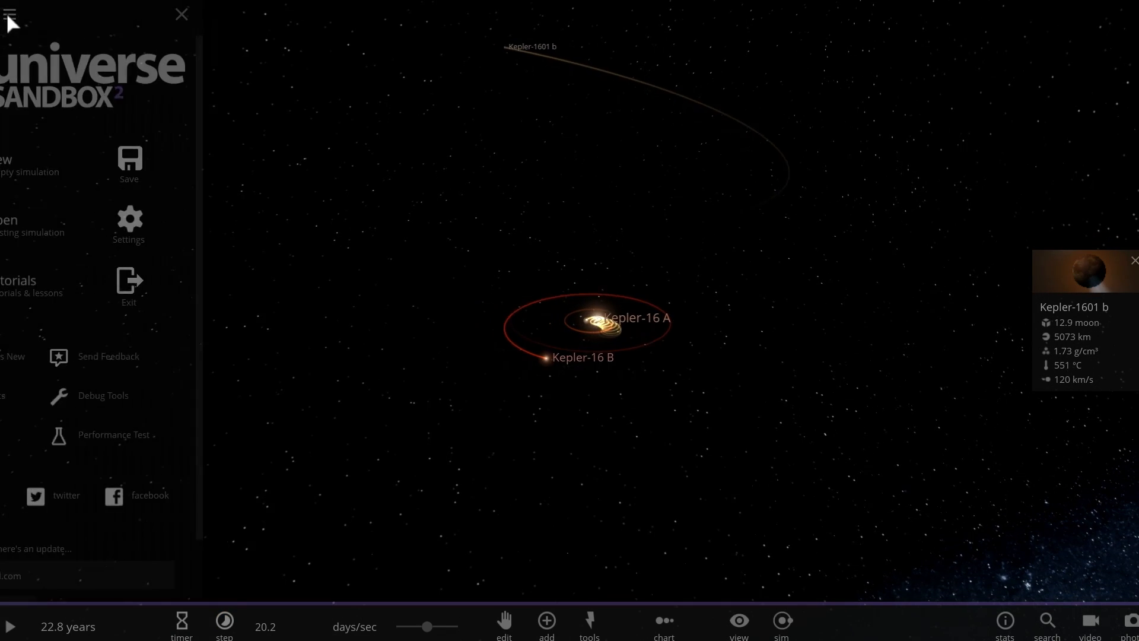
click(32, 225)
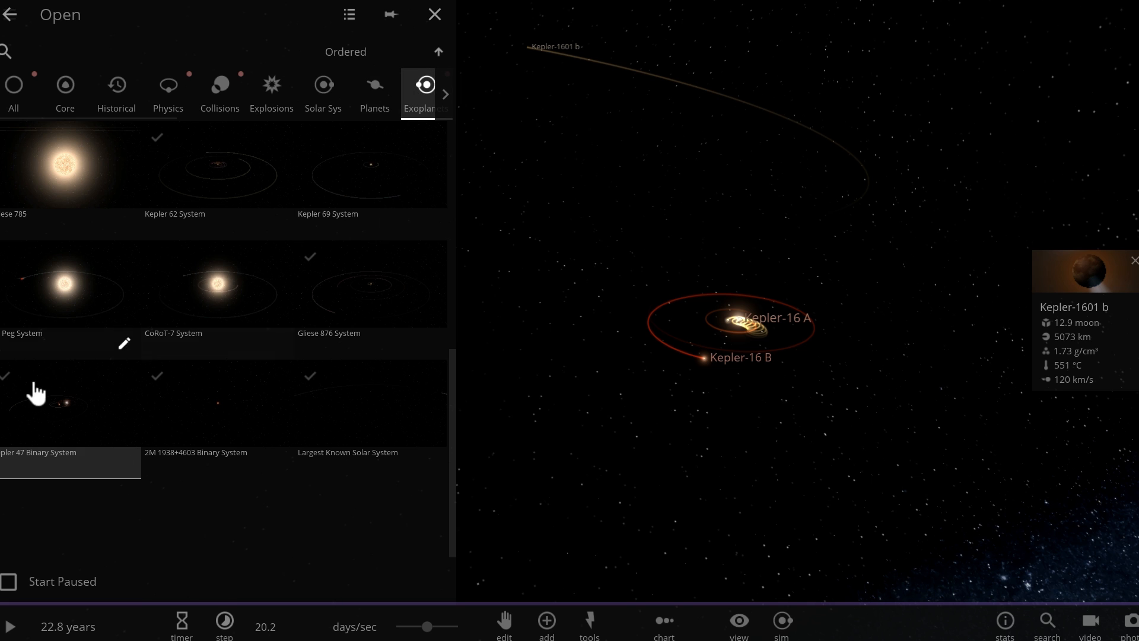
click(433, 13)
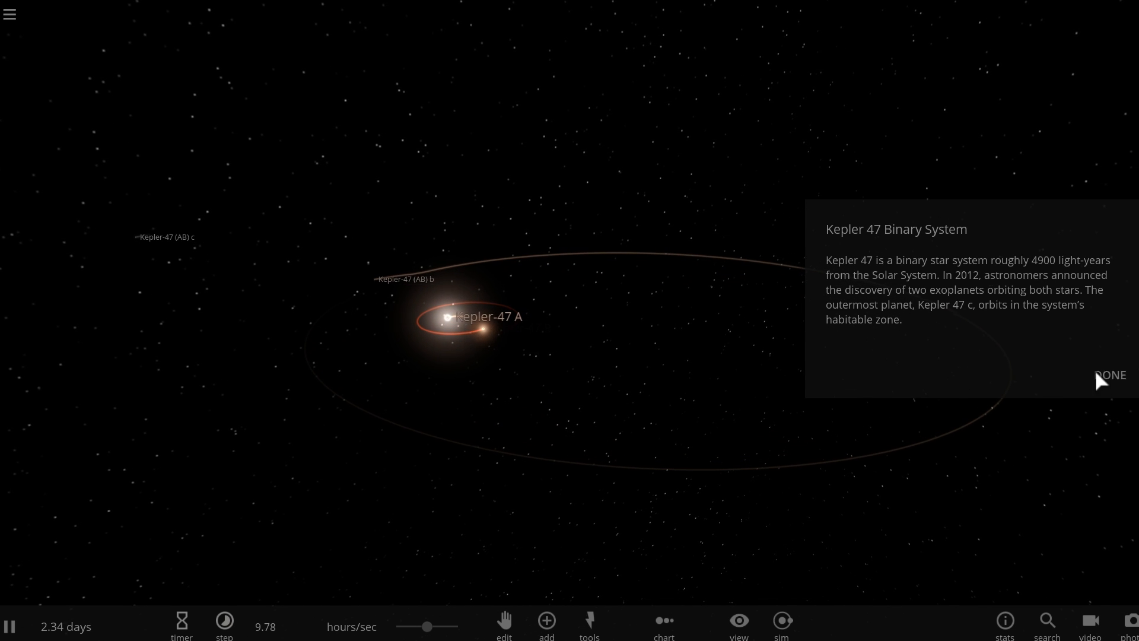
Dismiss the Kepler 47 description, zoom in, and select Kepler-47 bodies to inspect them
click(1111, 374)
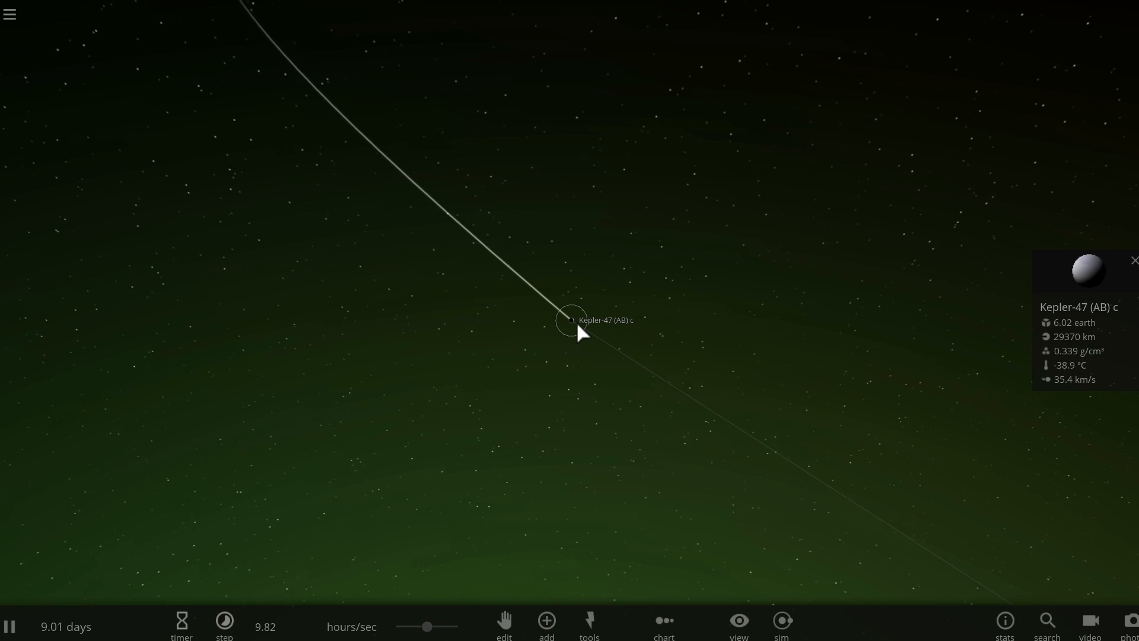
scroll(up, 3)
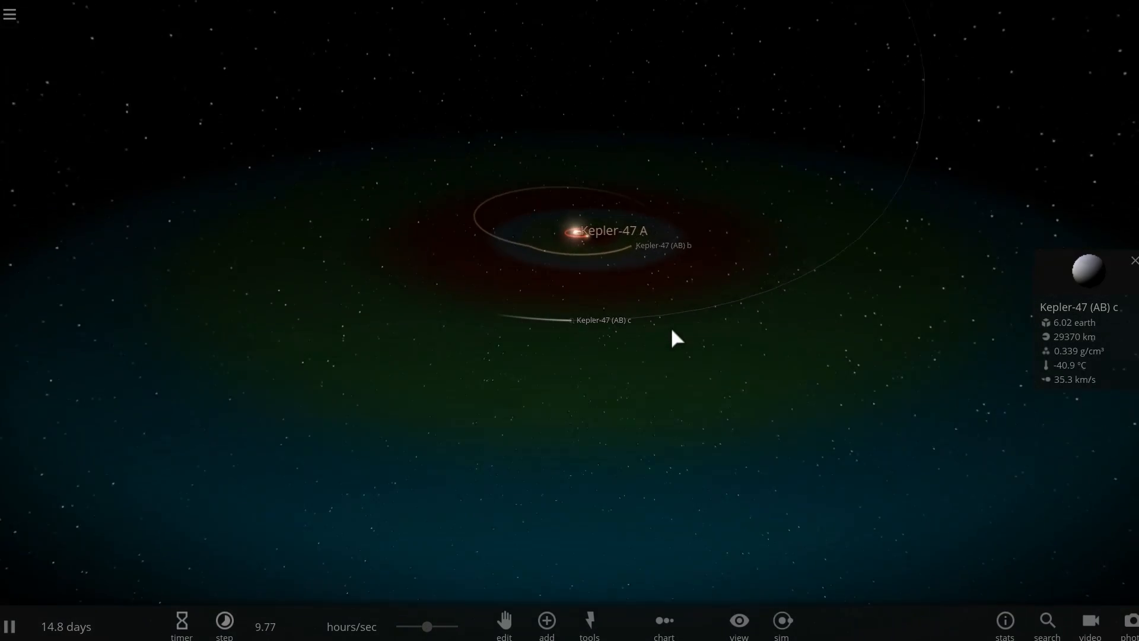
drag(427, 627, 428, 627)
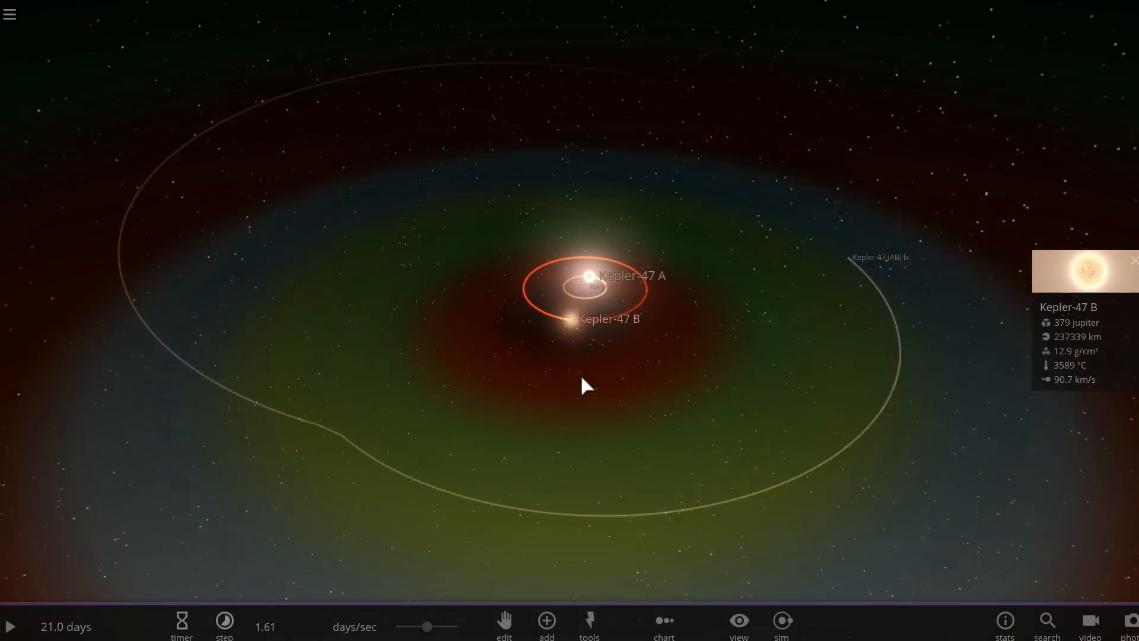
click(10, 625)
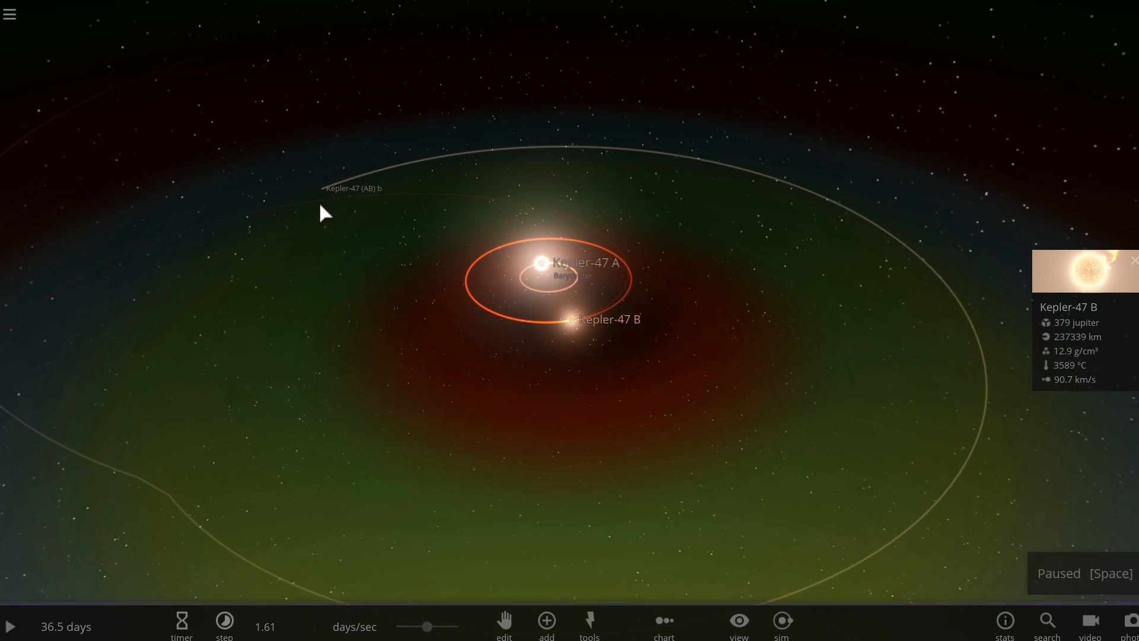
click(321, 188)
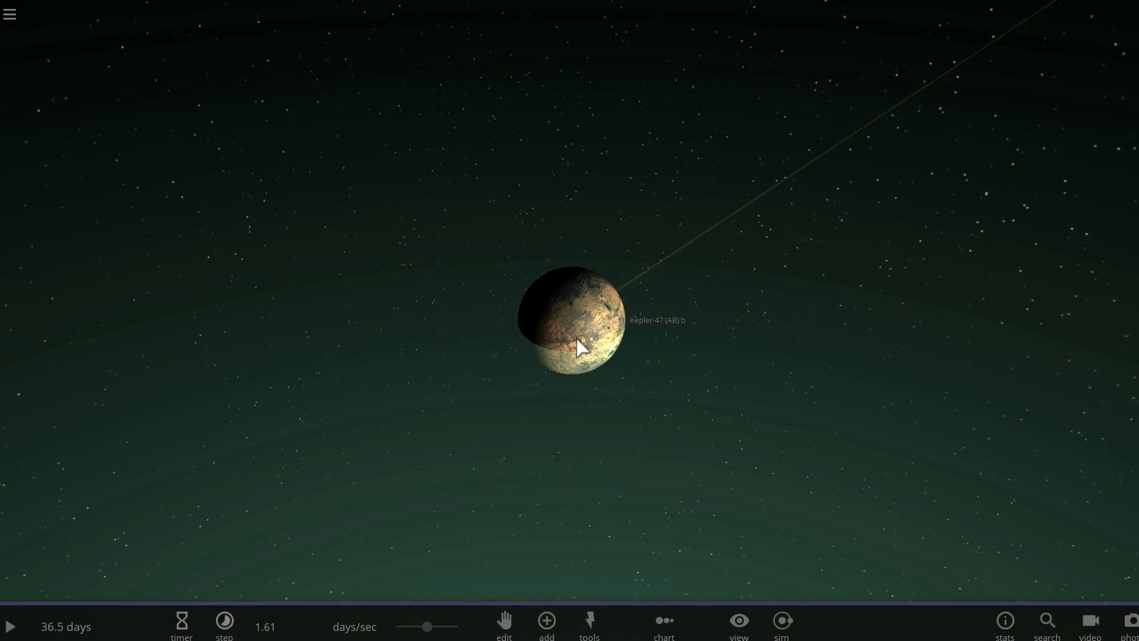
Select Kepler-47 A, run briefly then pause at 63.2 days, and show Kepler-47 B's properties
click(582, 347)
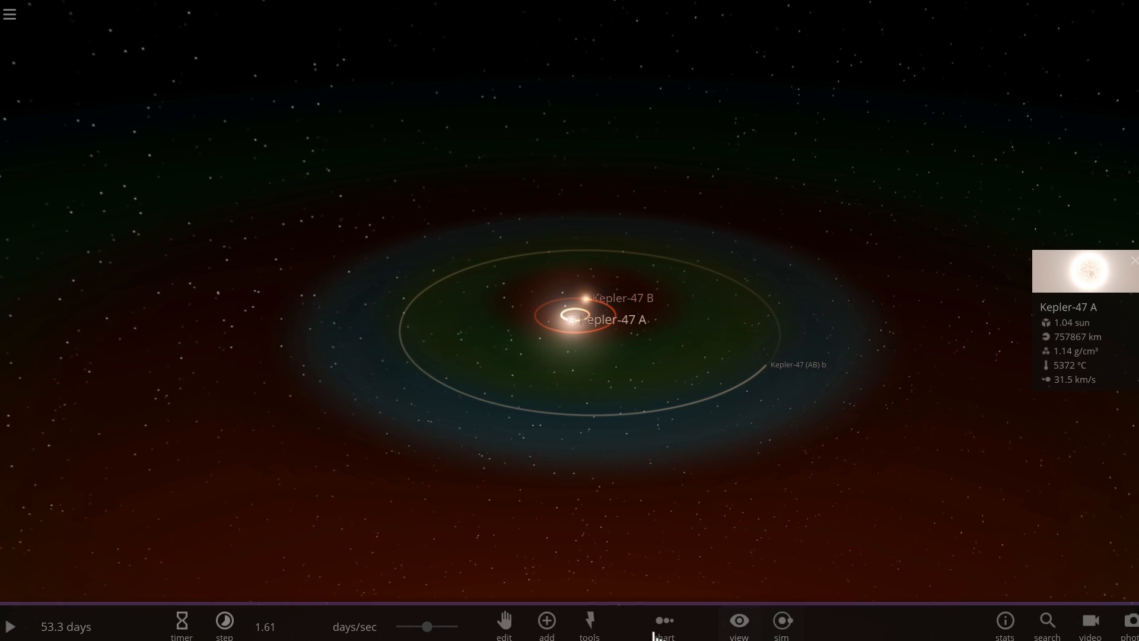
click(546, 619)
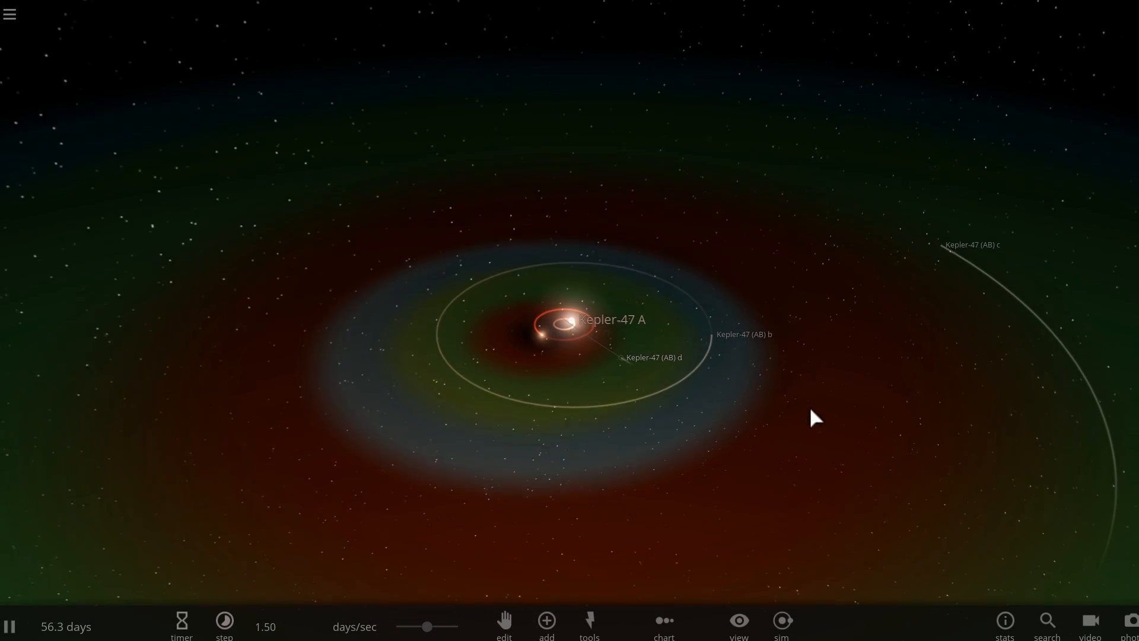
key(space)
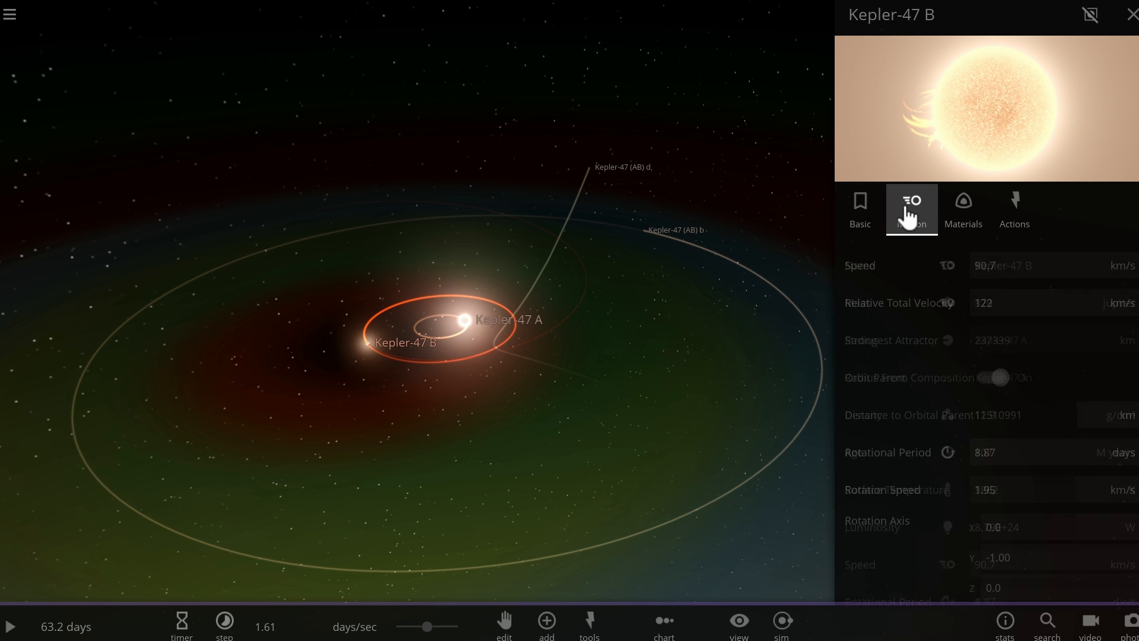
View Kepler-47 B's Motion properties, then close the panel and run faster to 362 days
click(911, 209)
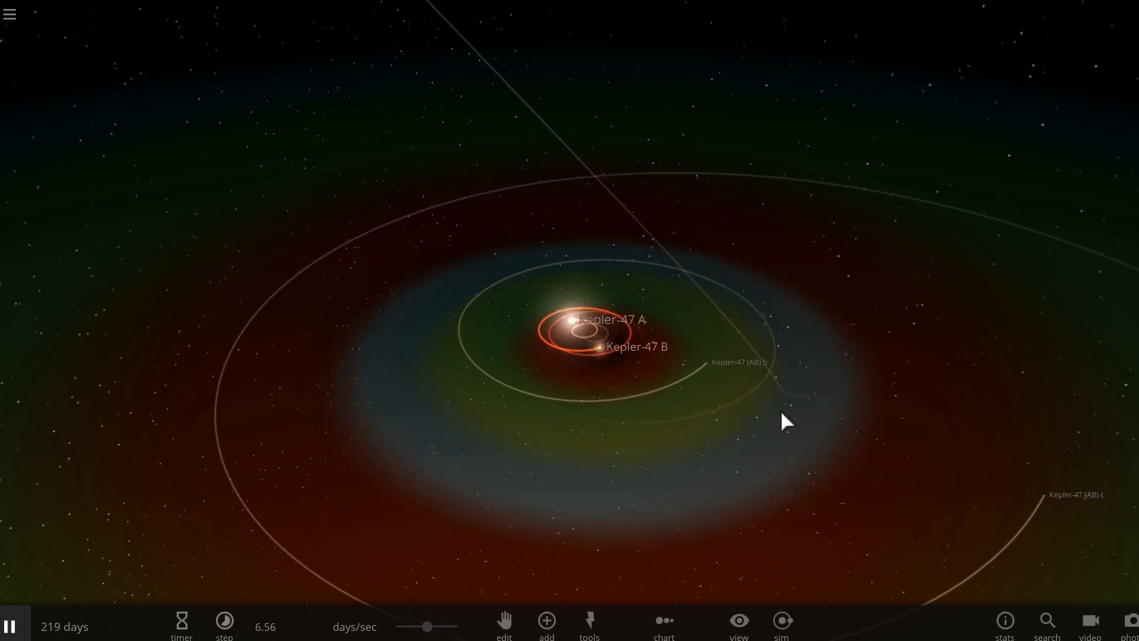
click(662, 619)
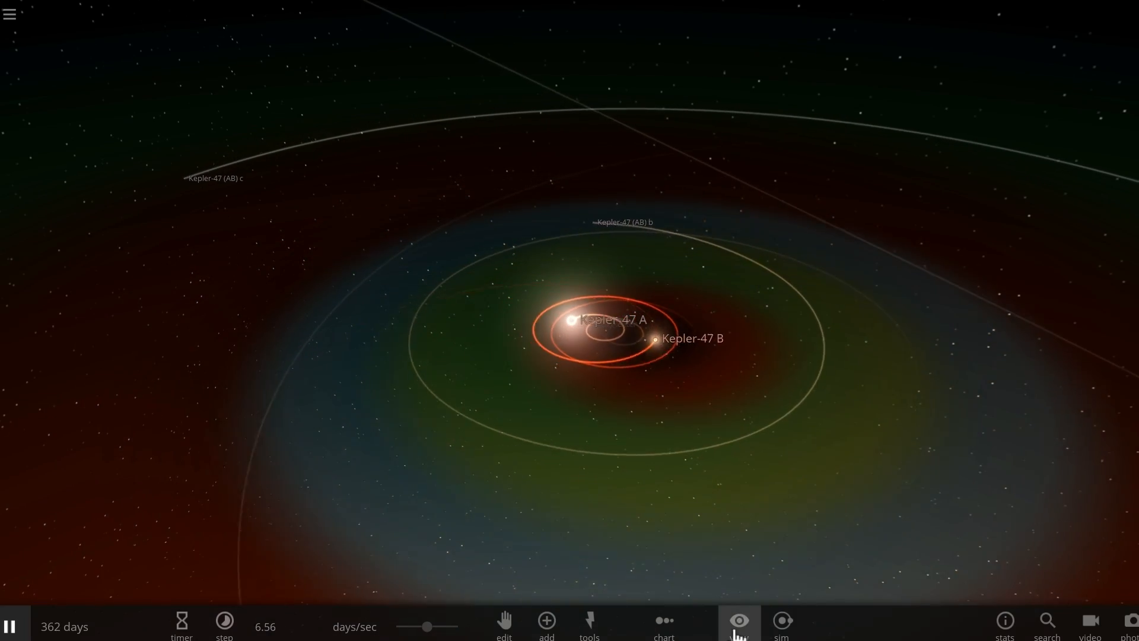
Hide the habitable zone and speed the run up to months per second
click(738, 621)
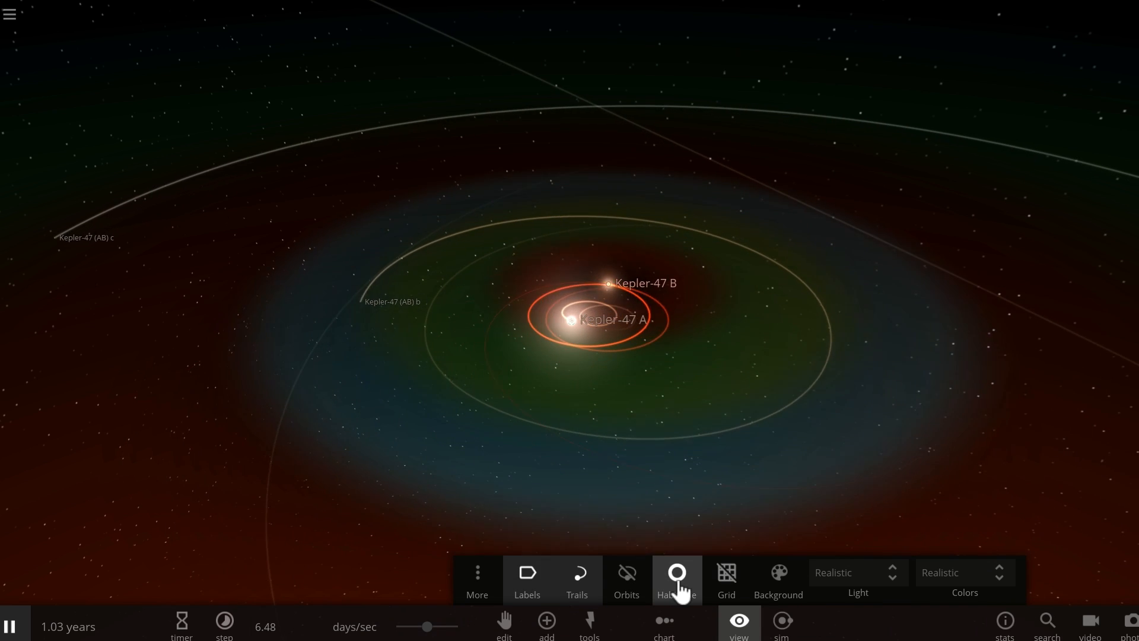
click(676, 579)
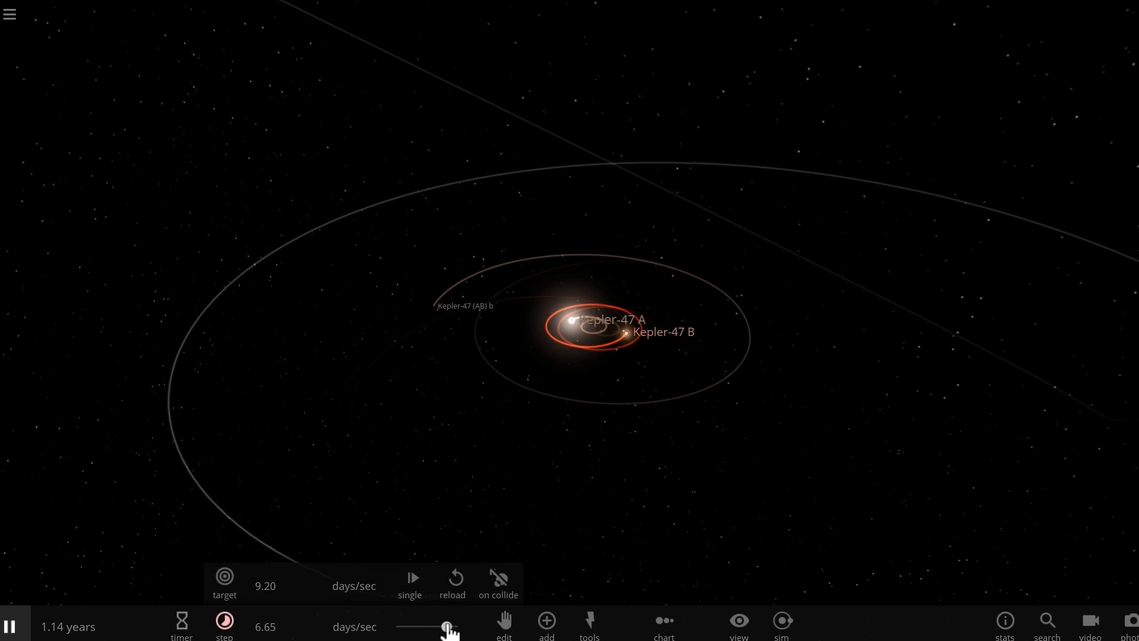
drag(447, 626, 428, 626)
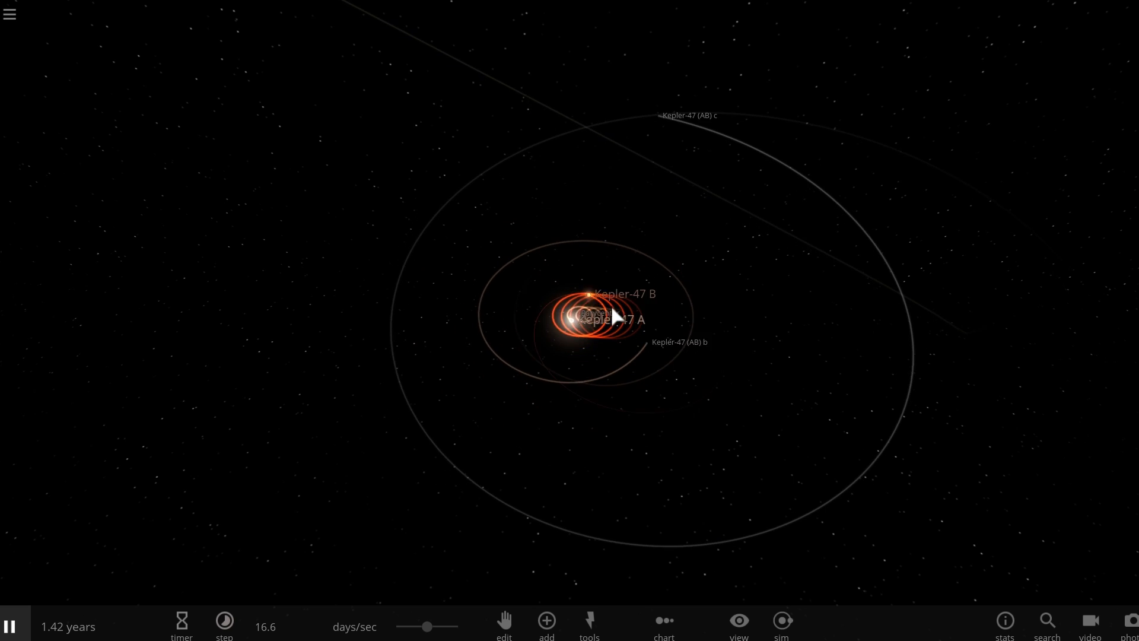
Pause at 5.61 years once orbits destabilise and list Kepler-47 planets to add
click(10, 626)
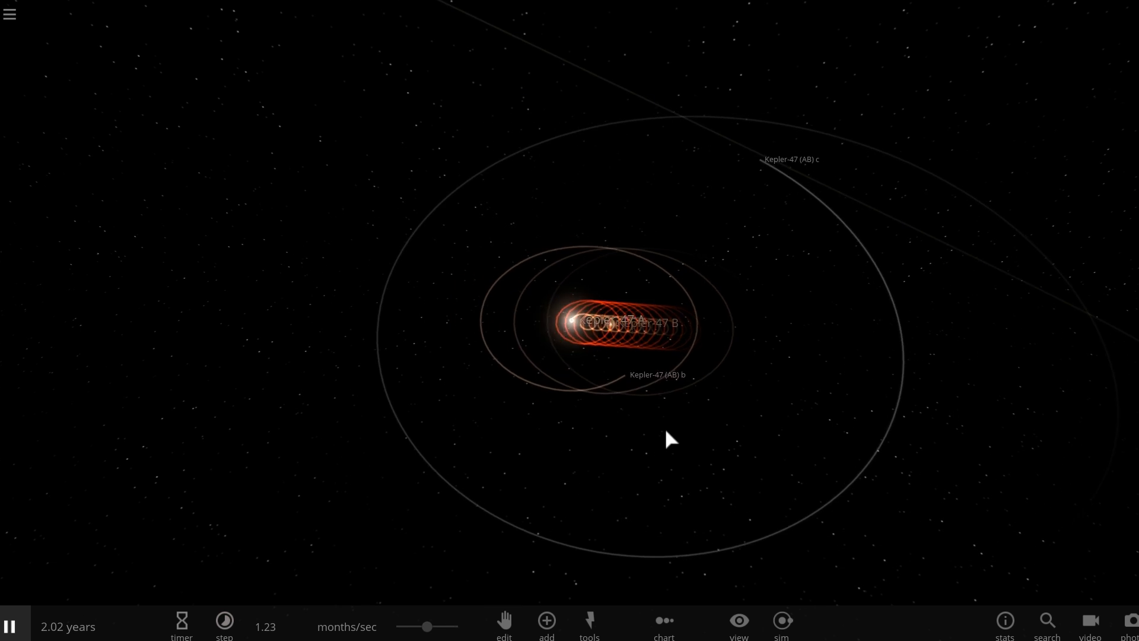
click(552, 240)
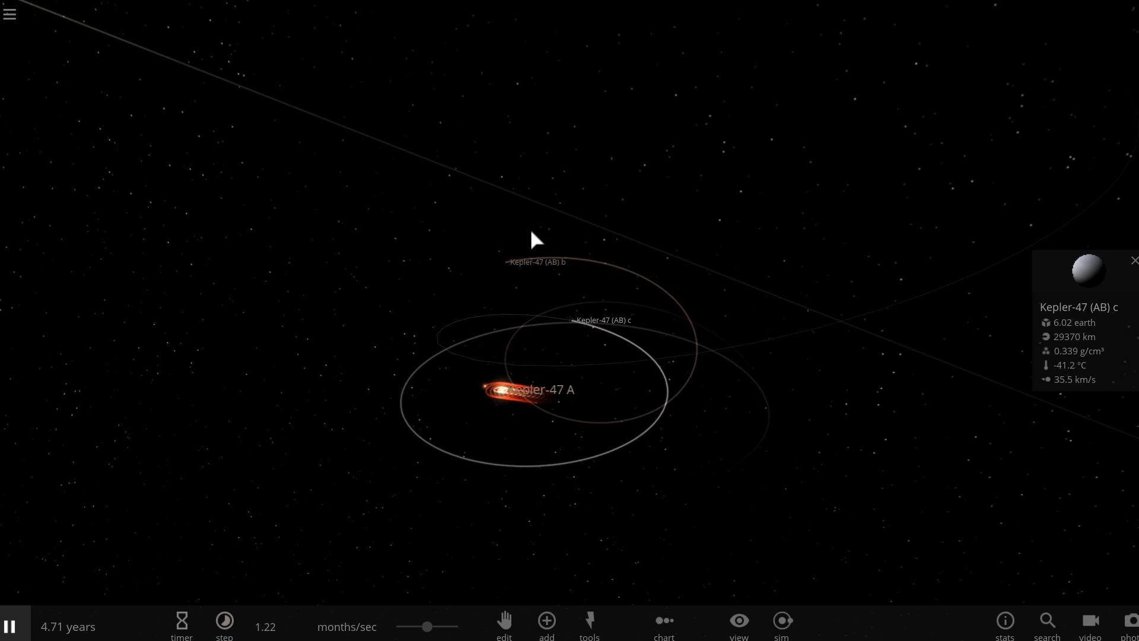
click(546, 621)
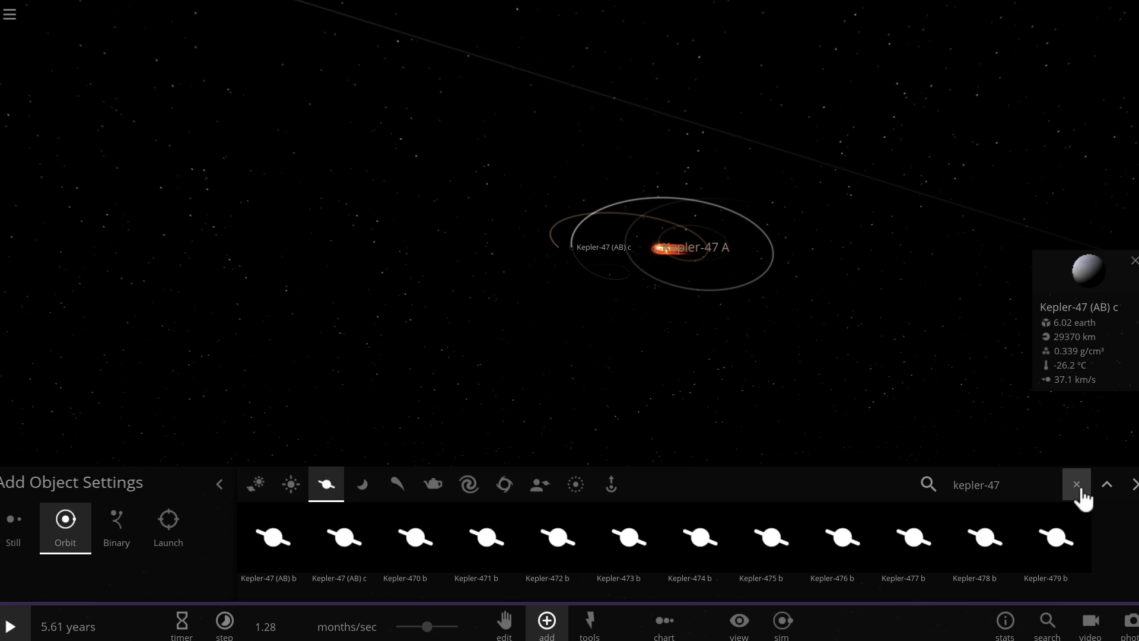
Clear the search and place a random rocky planet orbiting Kepler-47 A
click(1076, 485)
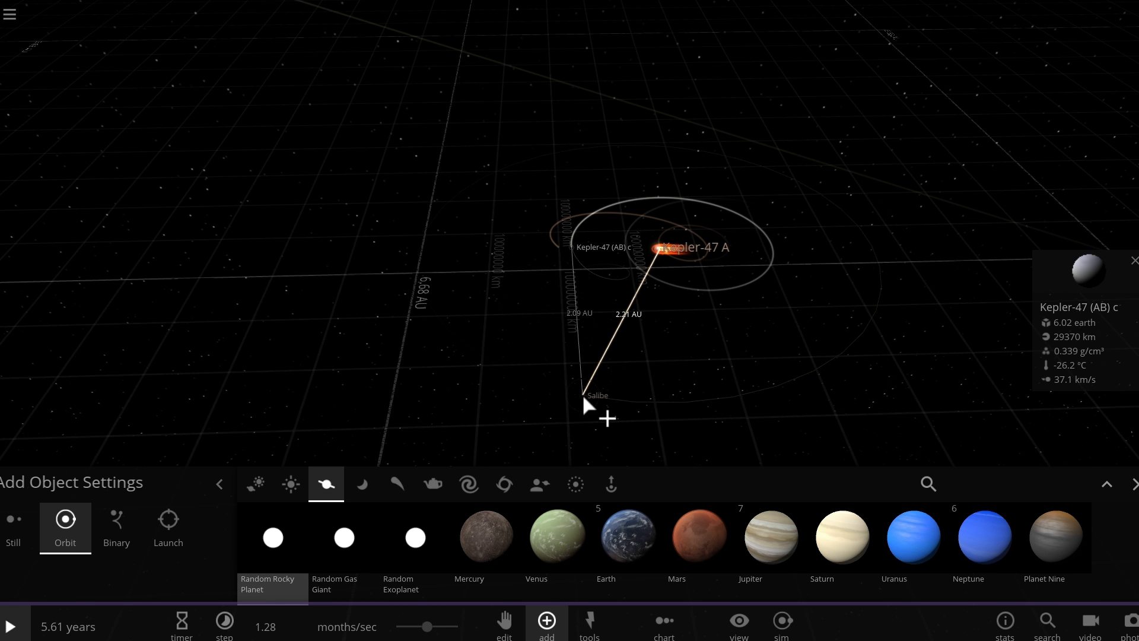
drag(589, 407, 734, 316)
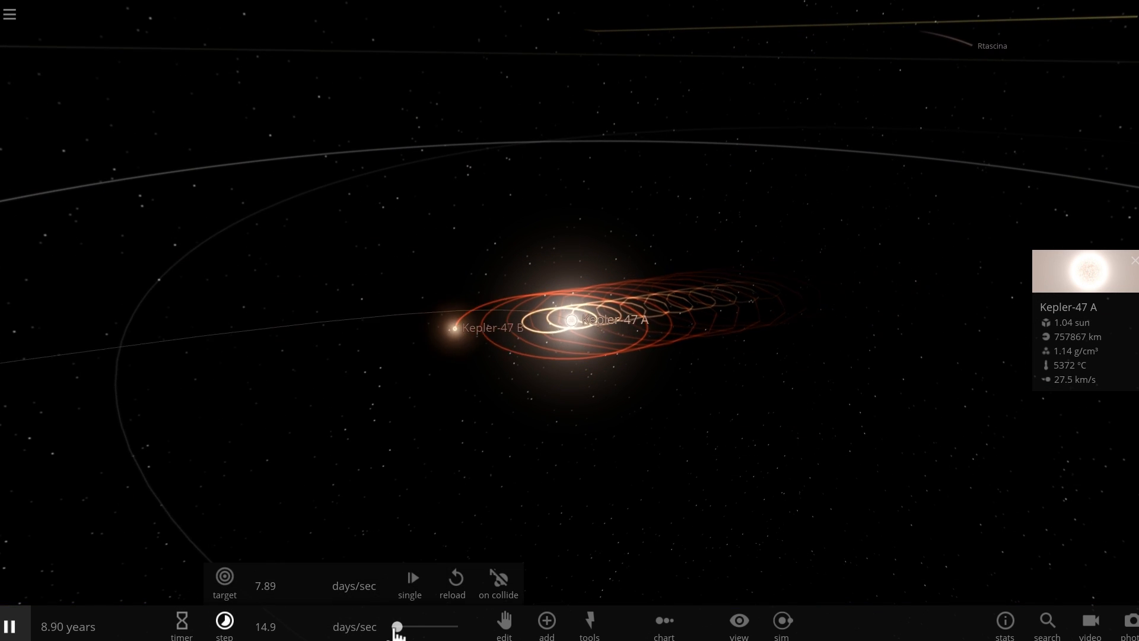
Slow the simulation and orbit and pull back the view to watch planets escape
drag(398, 627, 428, 627)
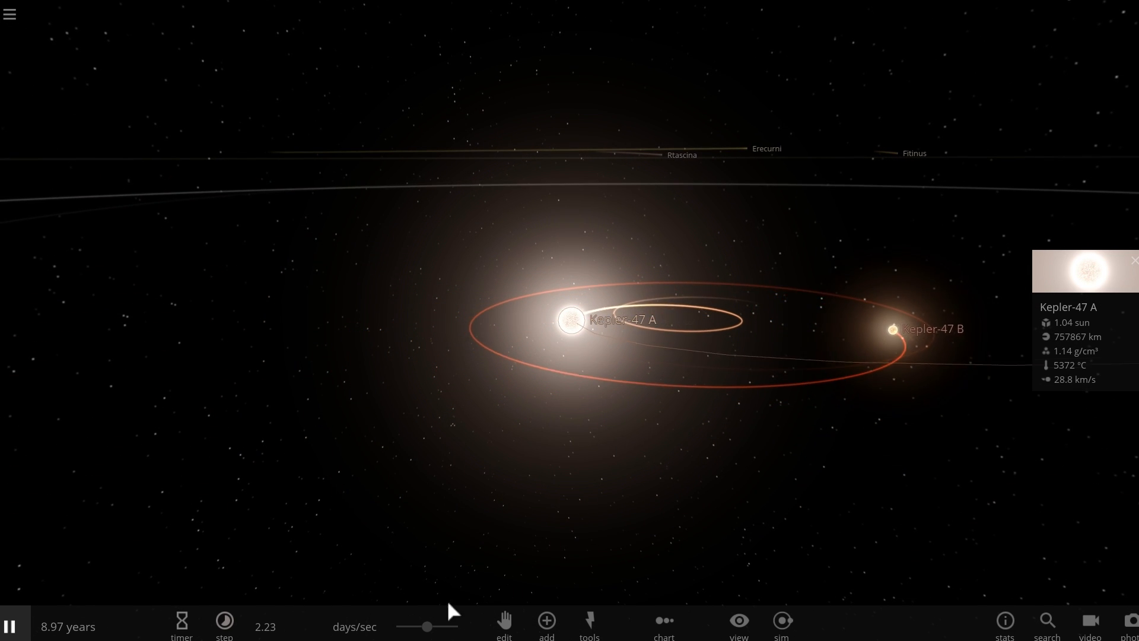
drag(450, 611, 600, 511)
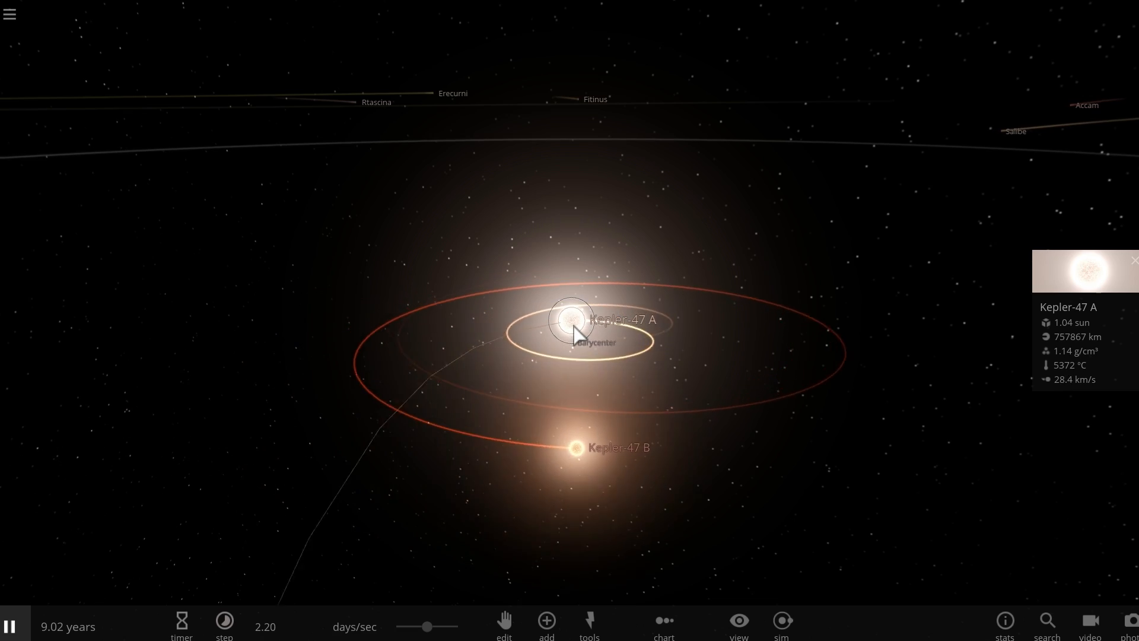
drag(574, 334, 702, 426)
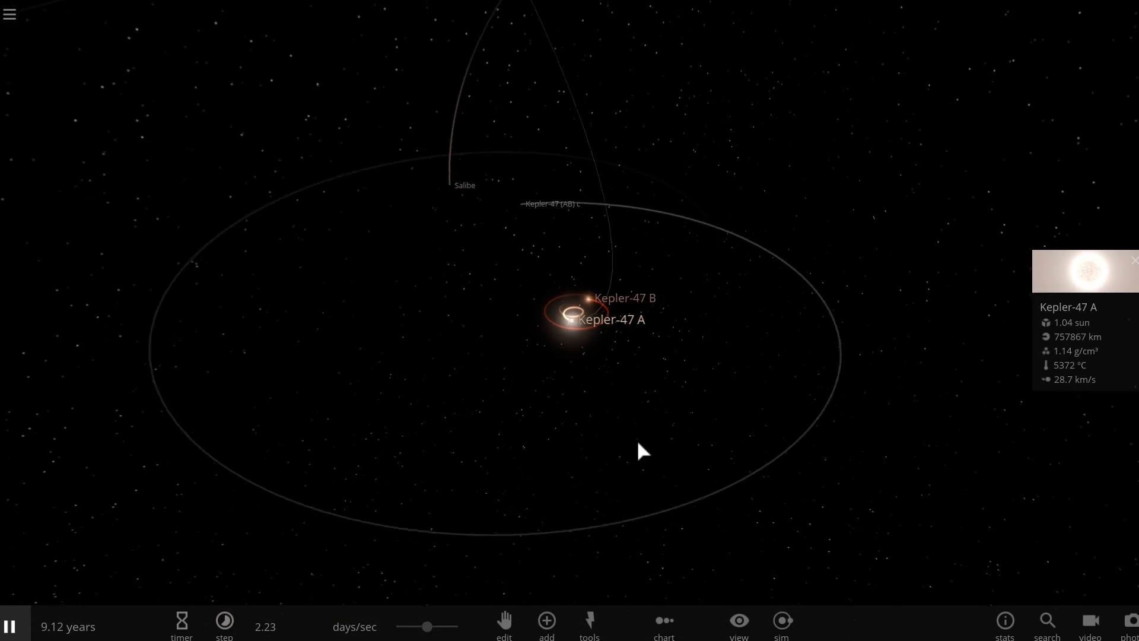
drag(429, 625, 449, 625)
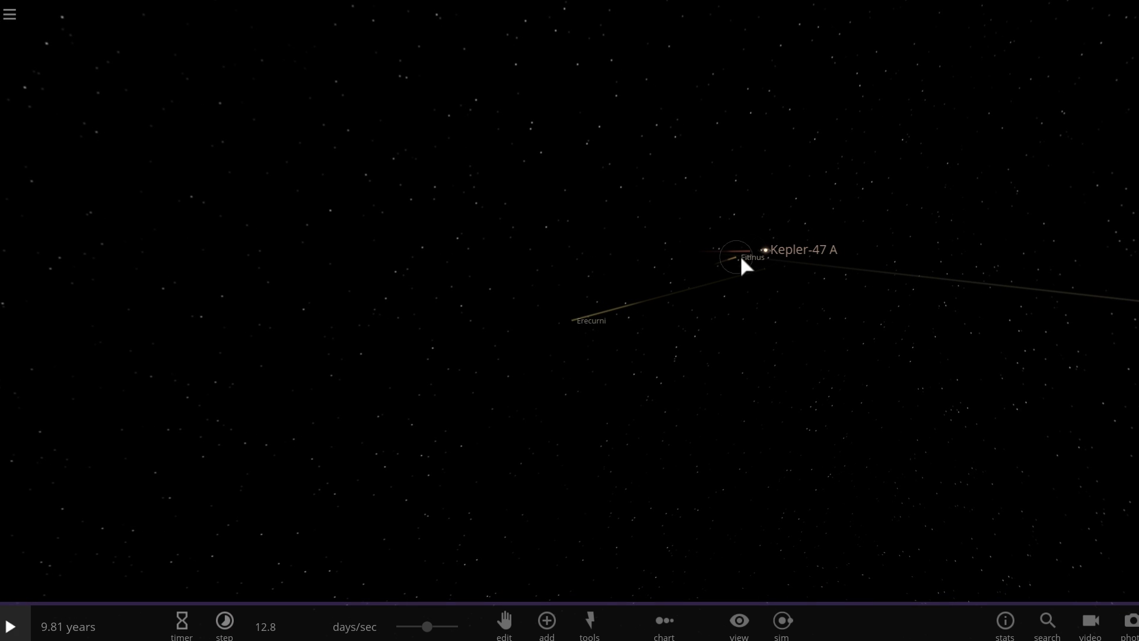
Select Fitinus and Kepler-47 A, then start a new empty simulation from the menu
click(734, 258)
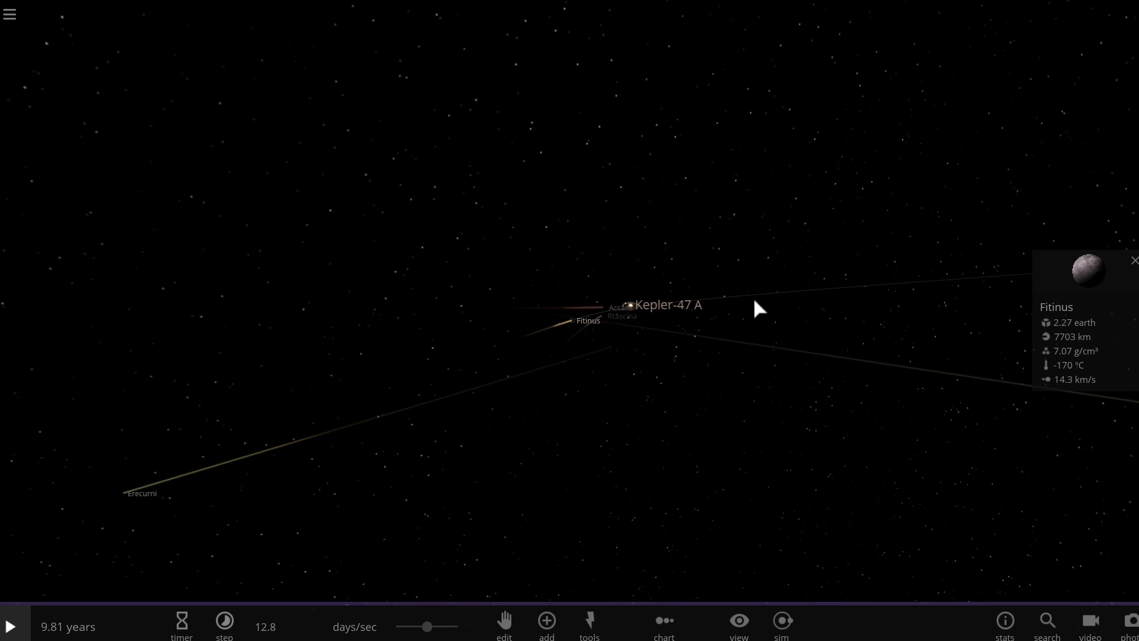
click(10, 627)
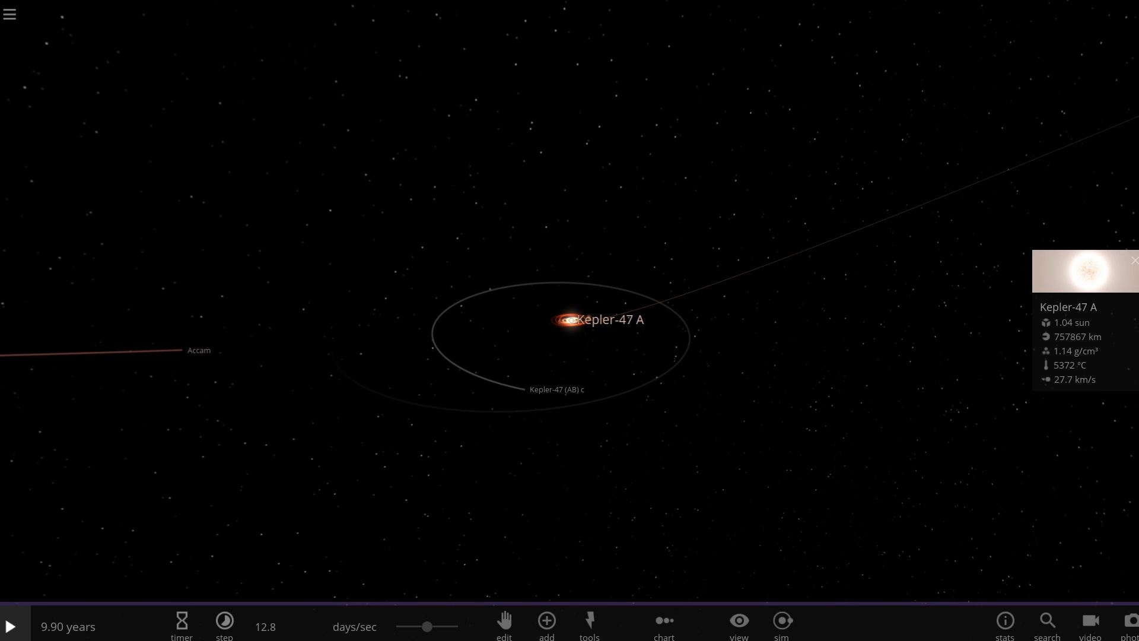
click(11, 13)
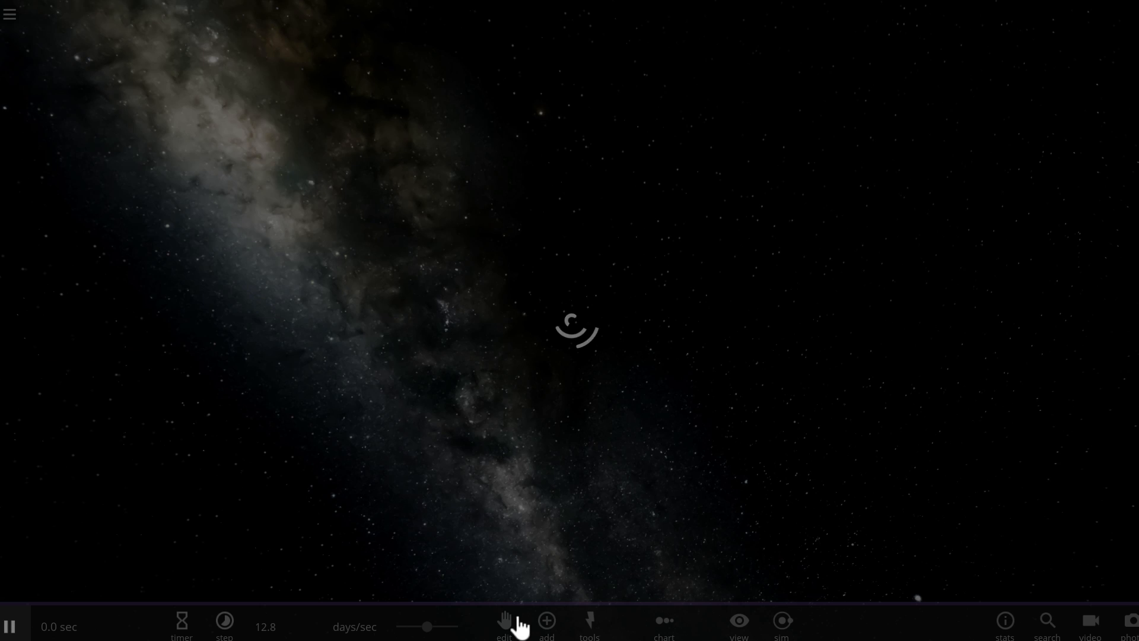
Place a binary pair of Sun stars and resume the simulation
click(546, 620)
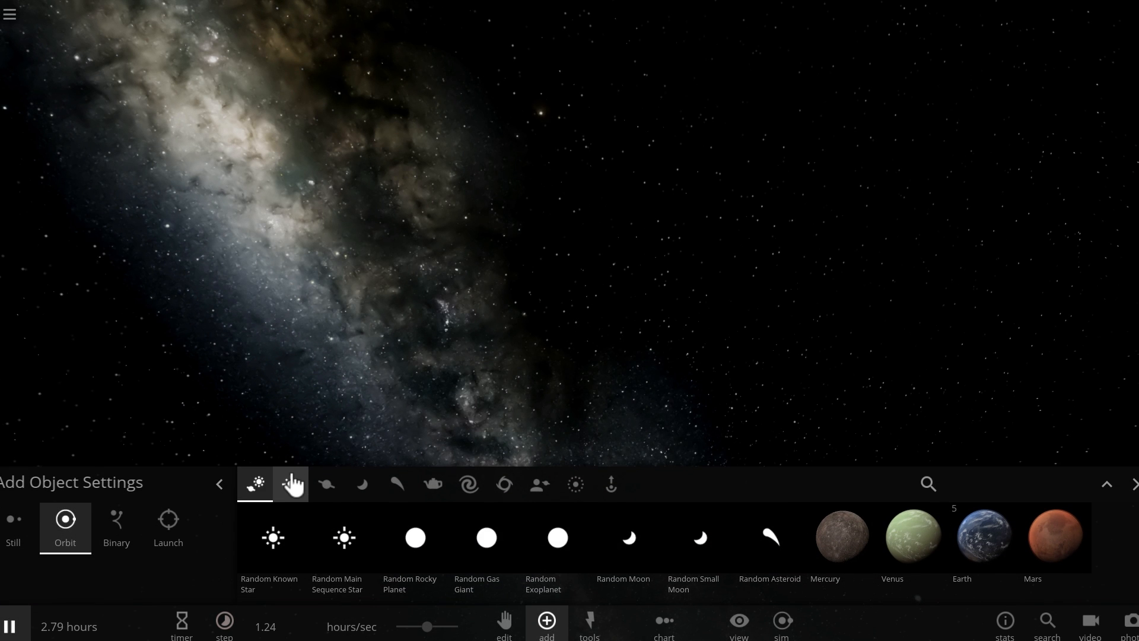
click(290, 484)
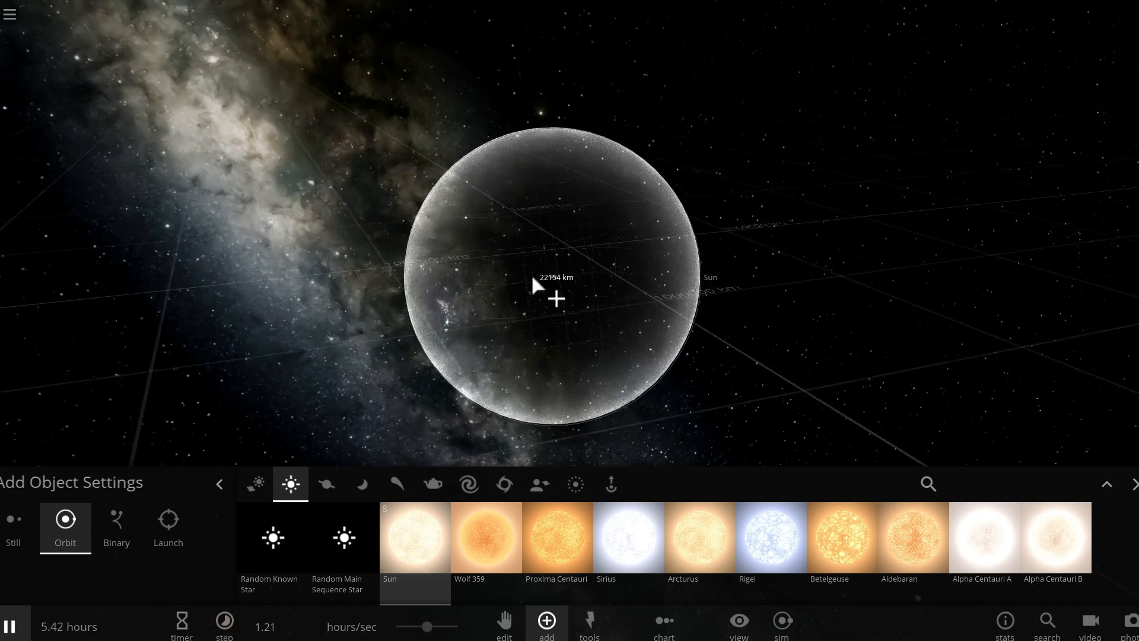
click(116, 528)
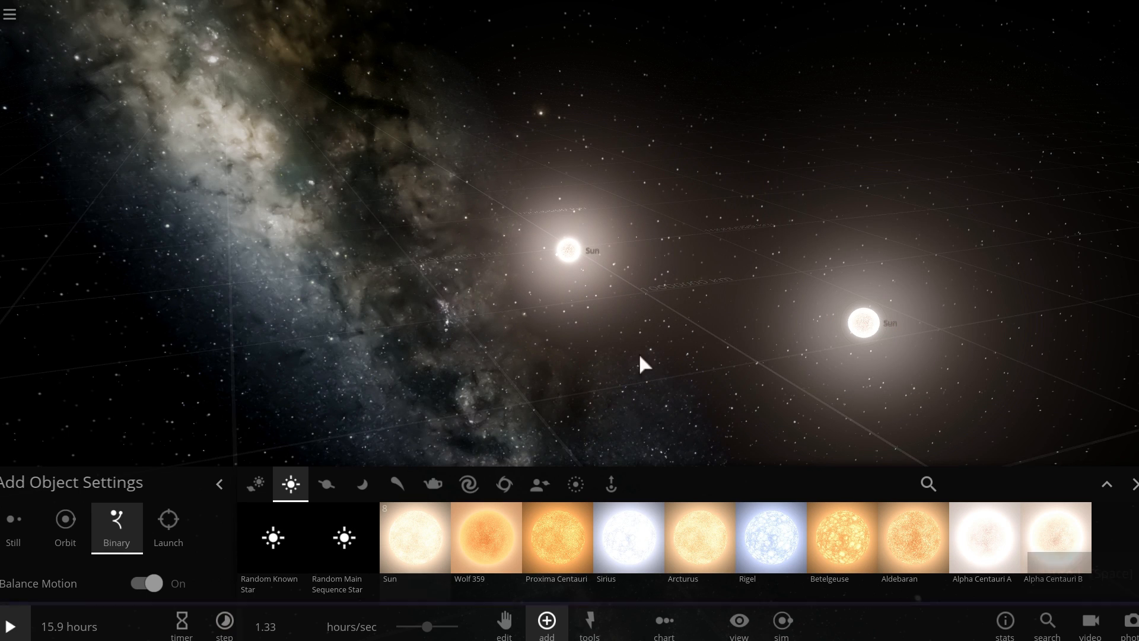
click(11, 625)
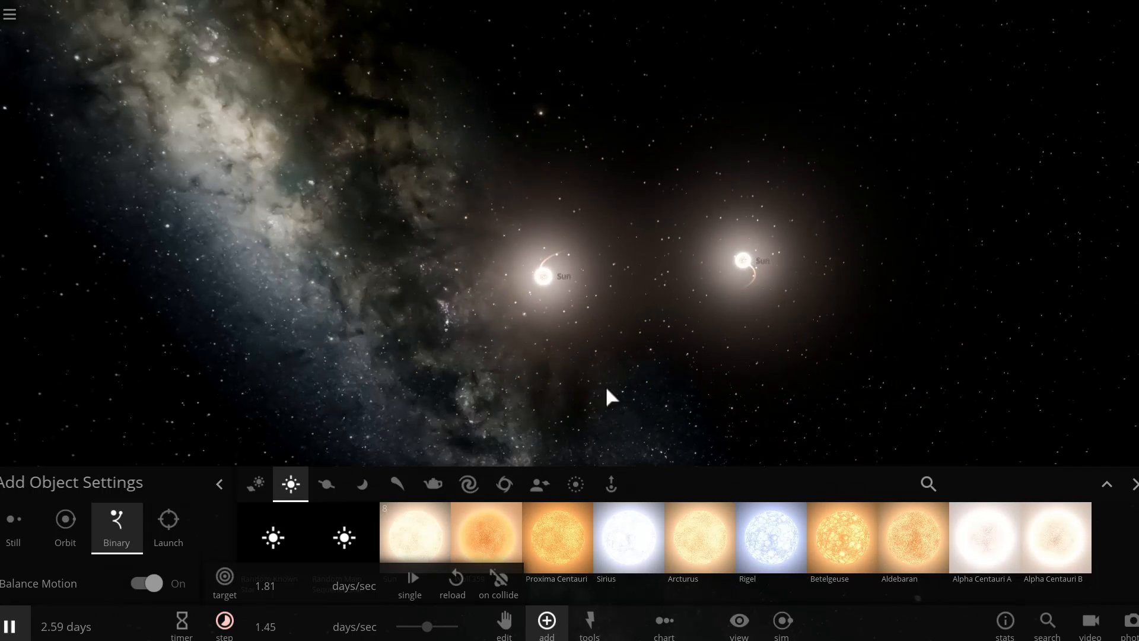
Add planets such as Idell and Moll, then speed up the simulation
click(326, 484)
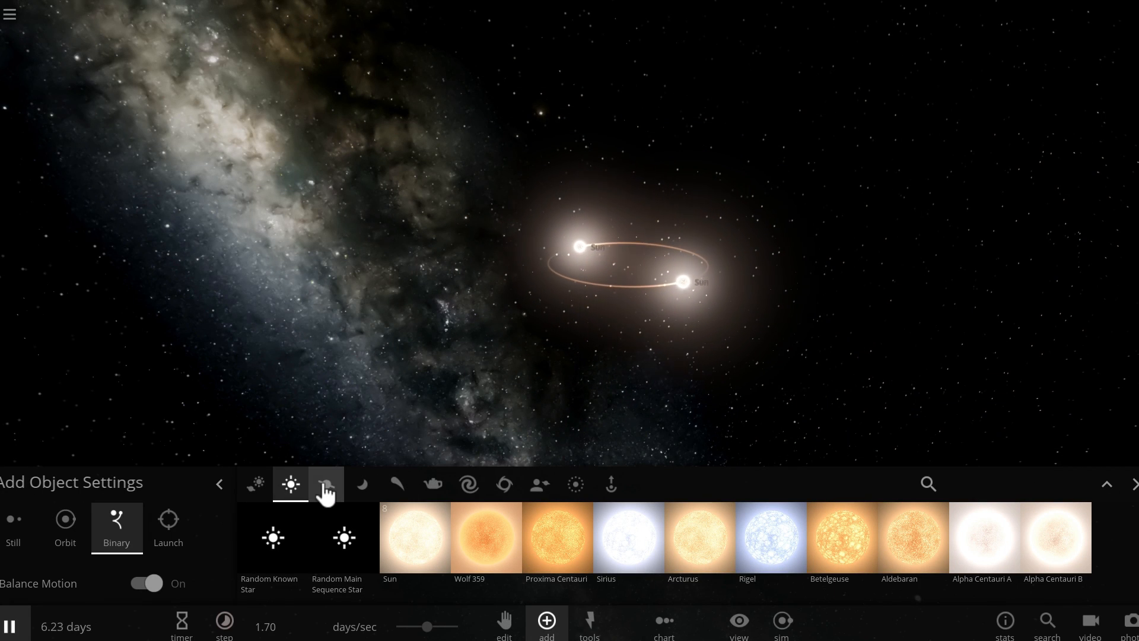
click(325, 484)
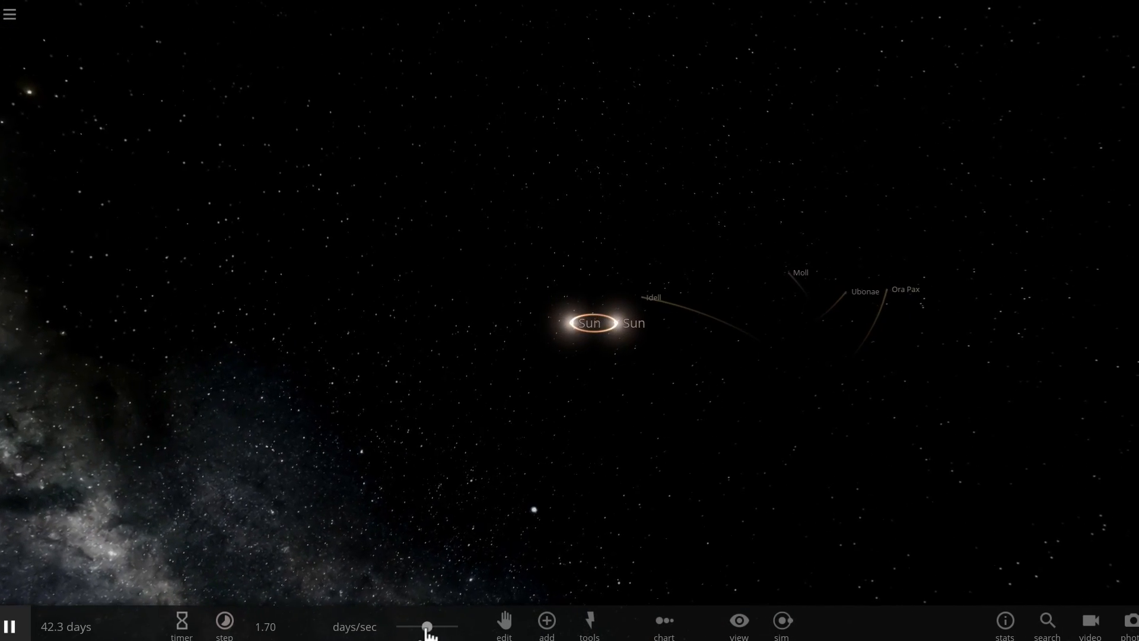
drag(428, 626, 443, 627)
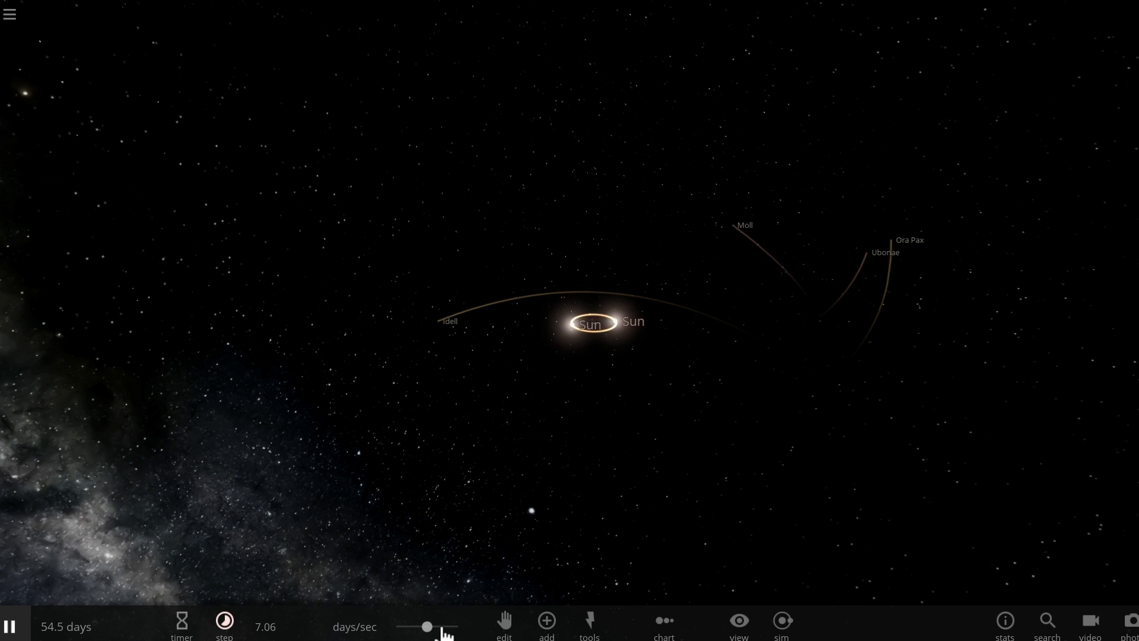